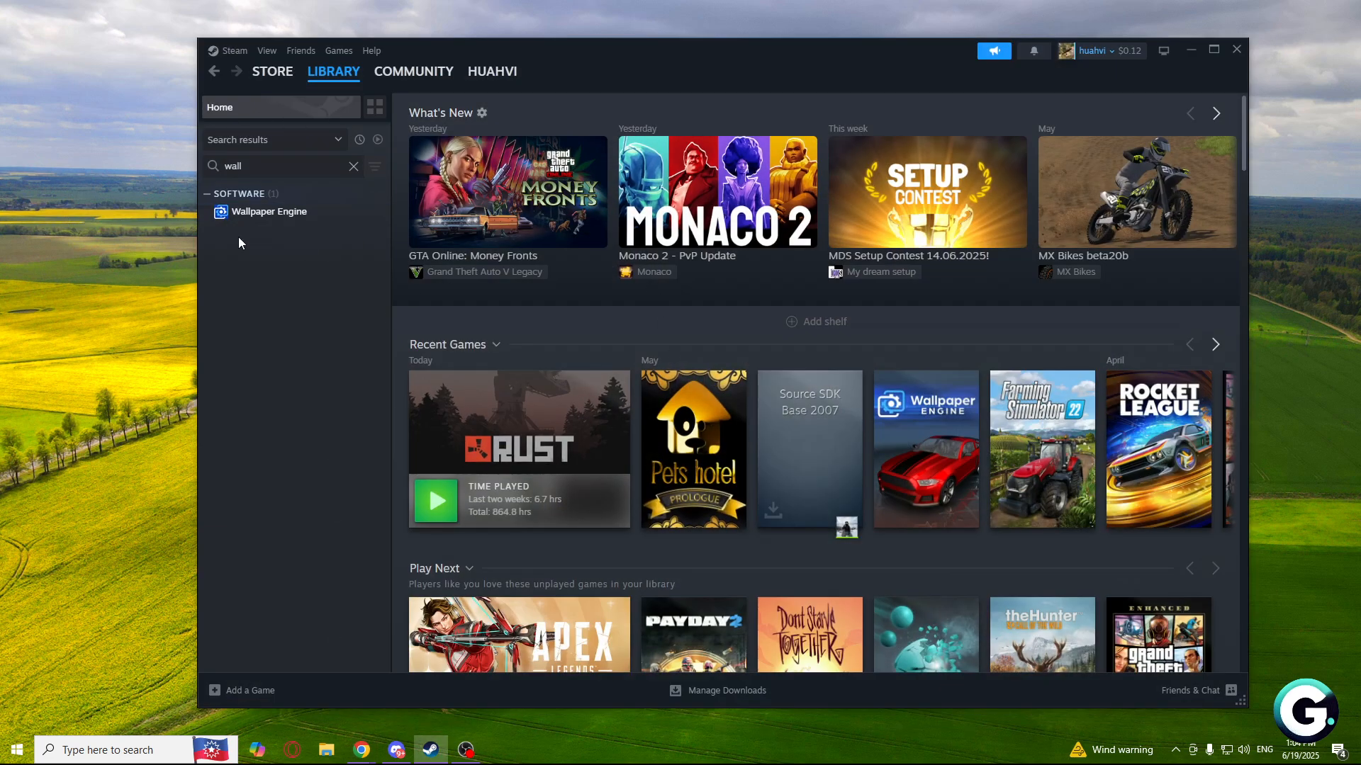
pyautogui.moveTo(263, 72)
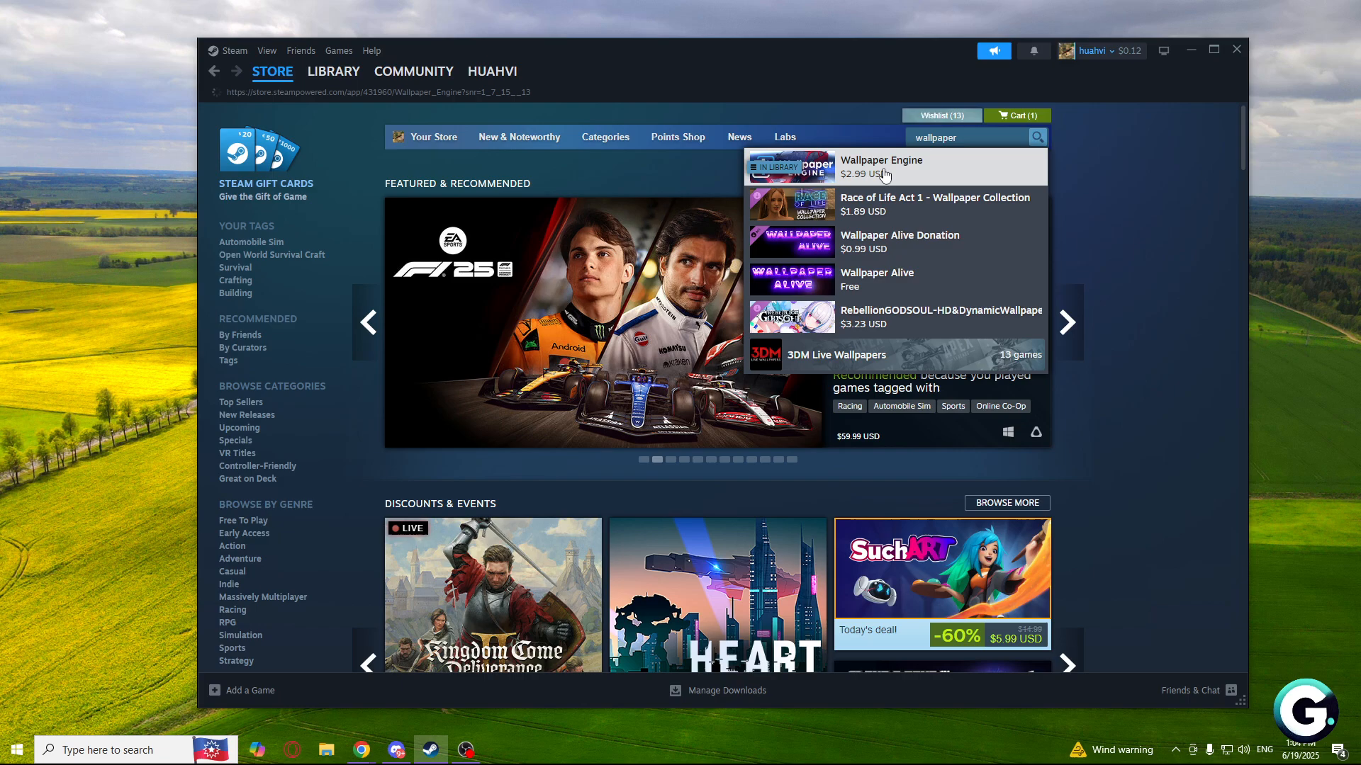
# - Open the Wallpaper Engine store page and scroll down to confirm it's in the library
pyautogui.click(882, 166)
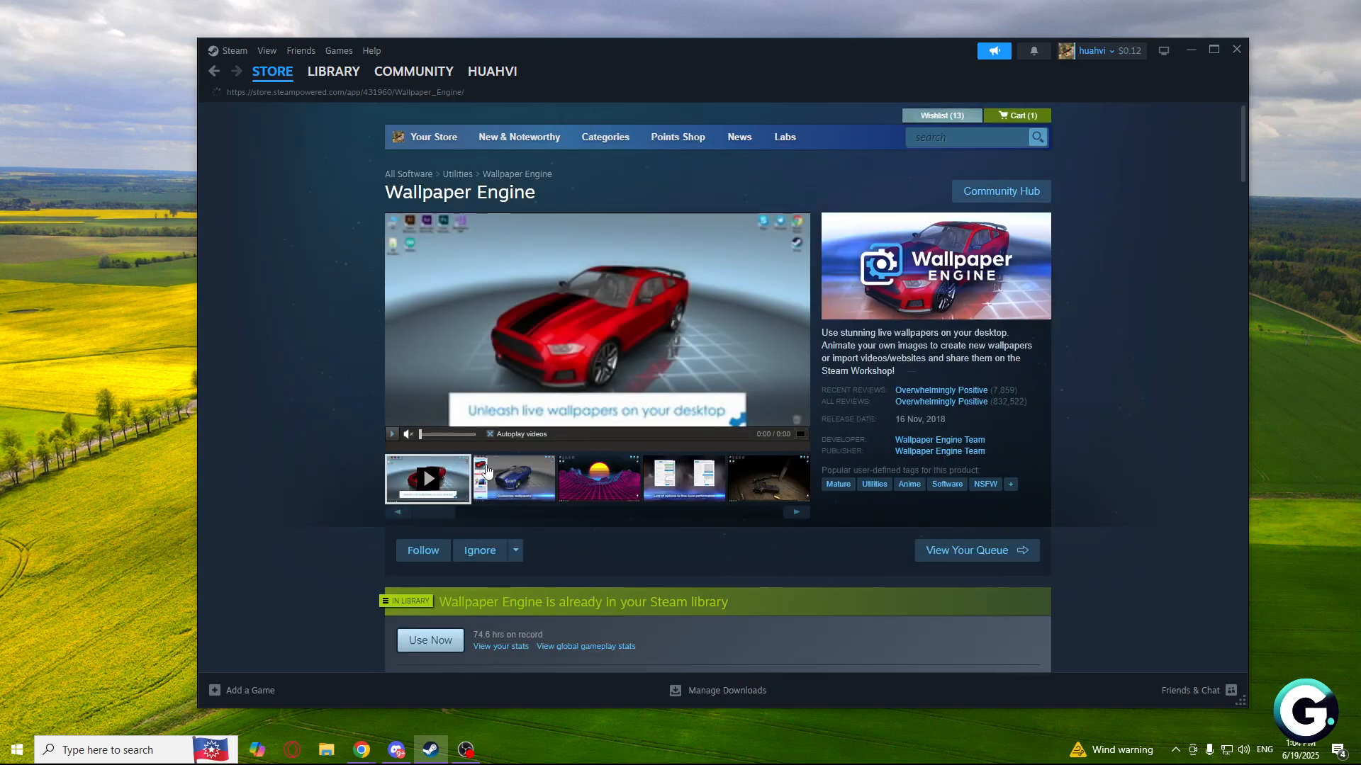
pyautogui.scroll(-3)
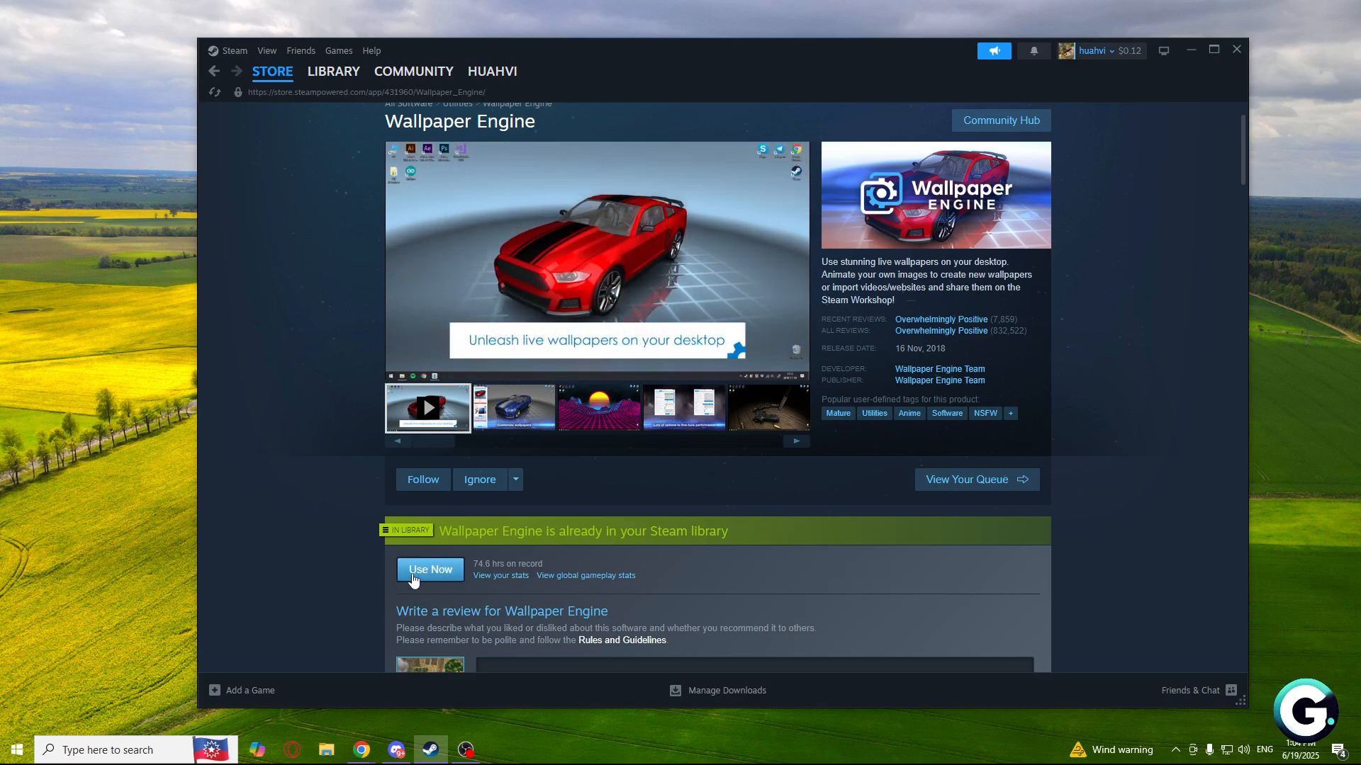
# - Launch Wallpaper Engine via Use Now with the standard launch option rather than 64-bit
pyautogui.click(431, 570)
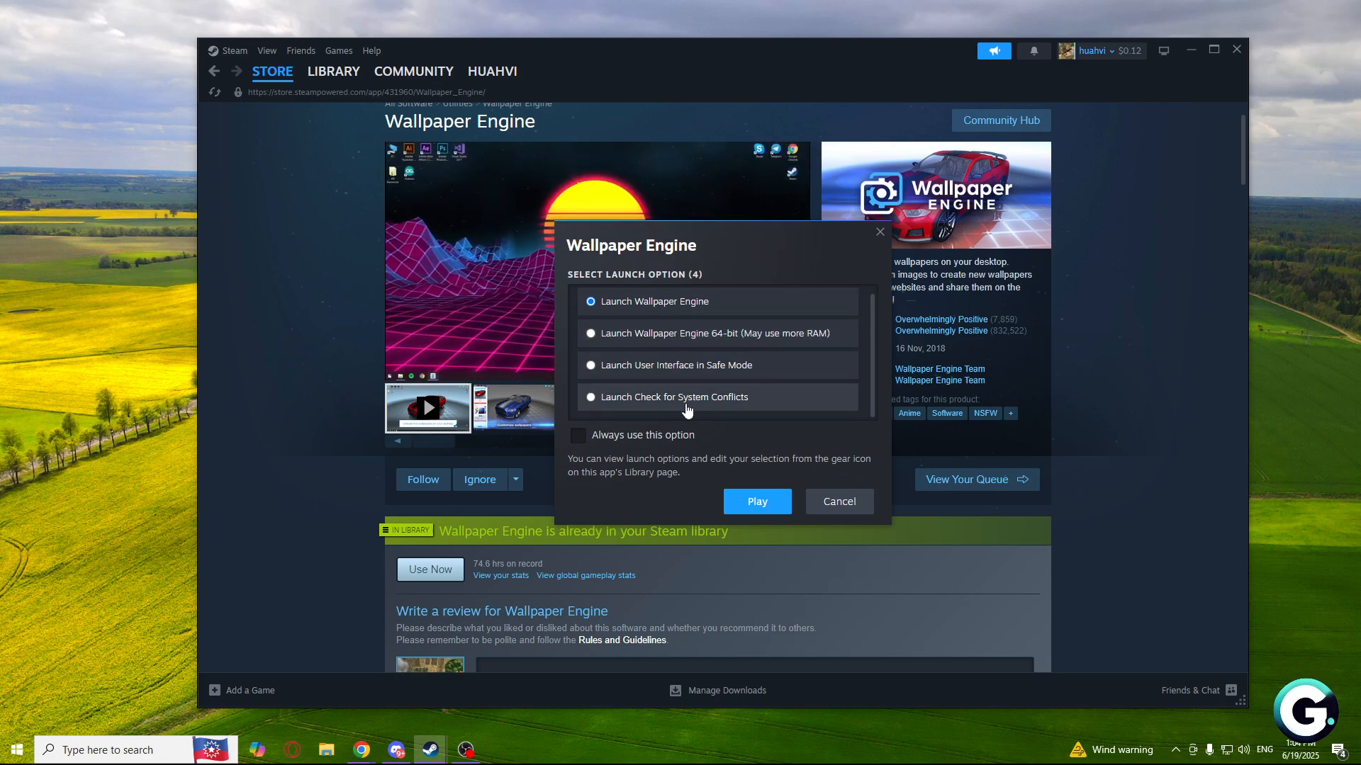
pyautogui.click(590, 333)
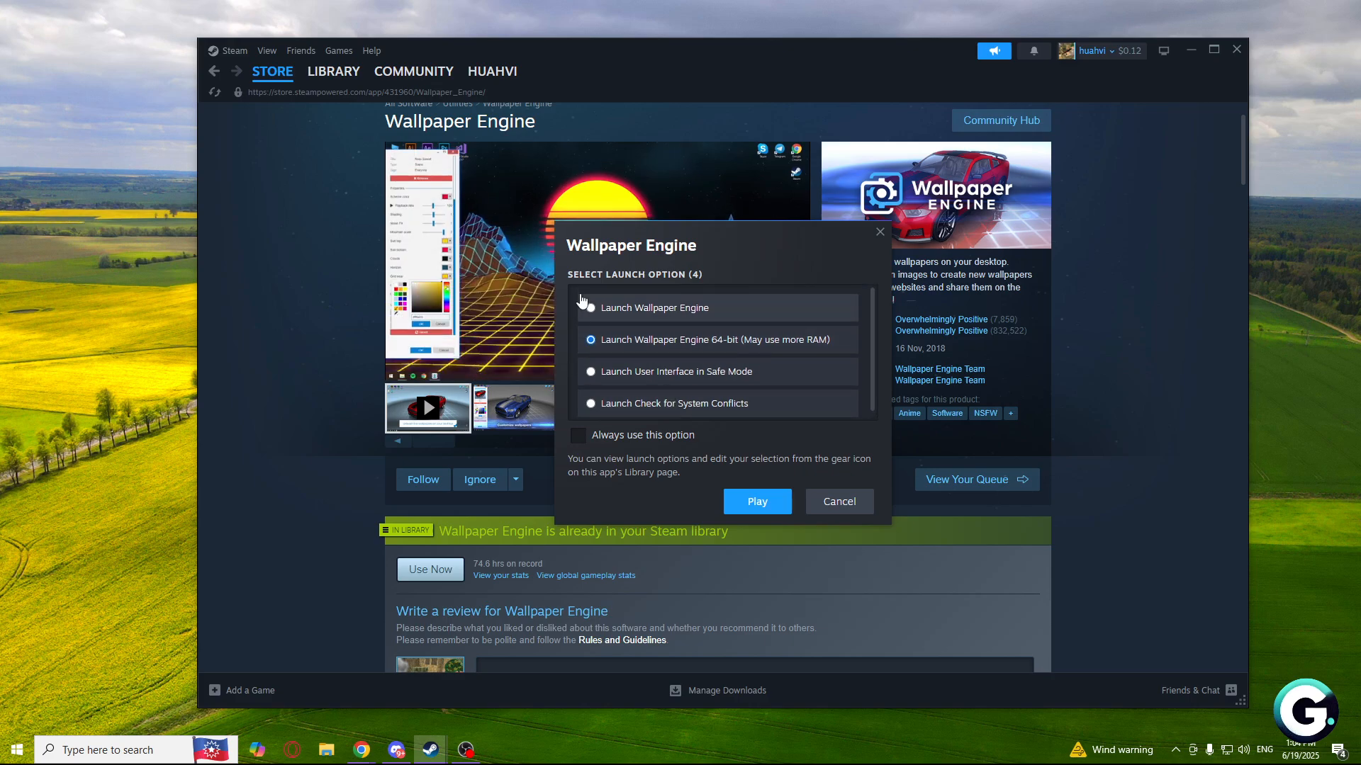
pyautogui.click(590, 307)
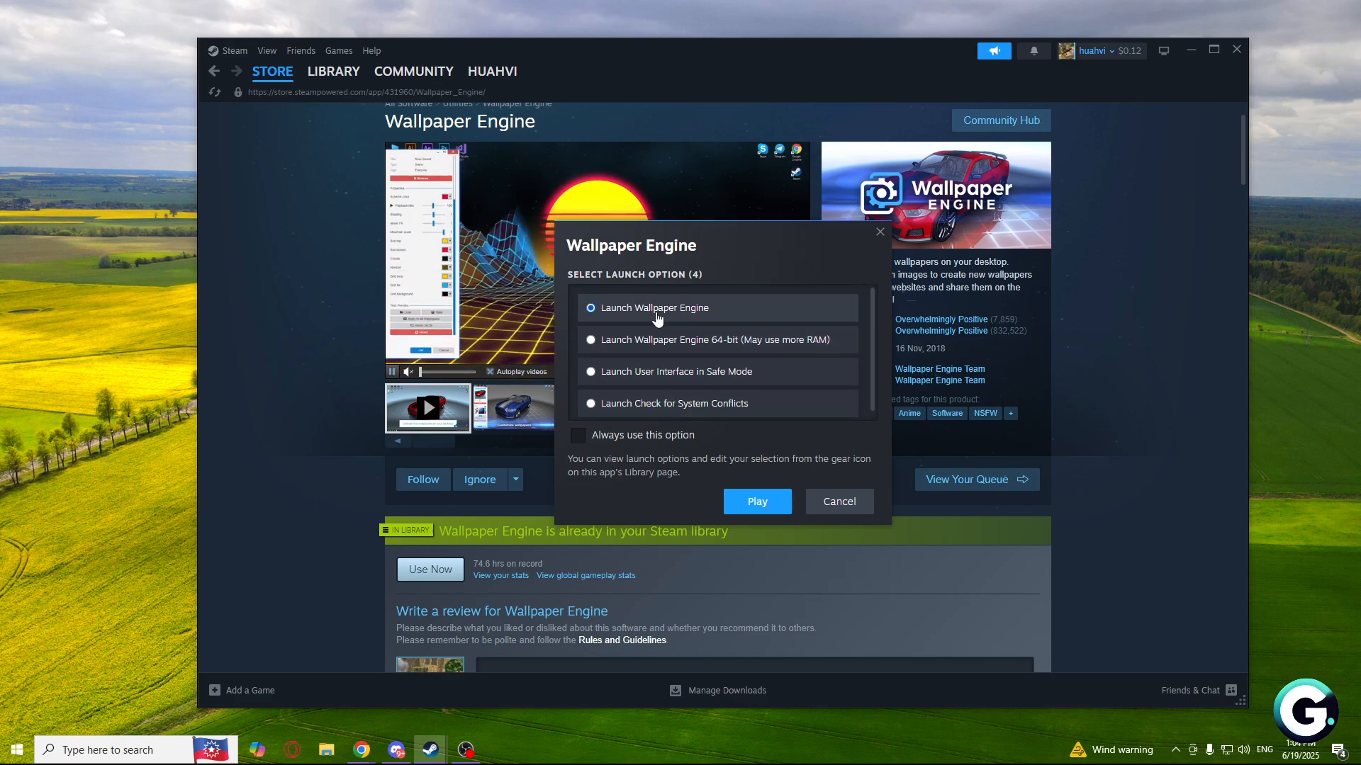
pyautogui.click(840, 501)
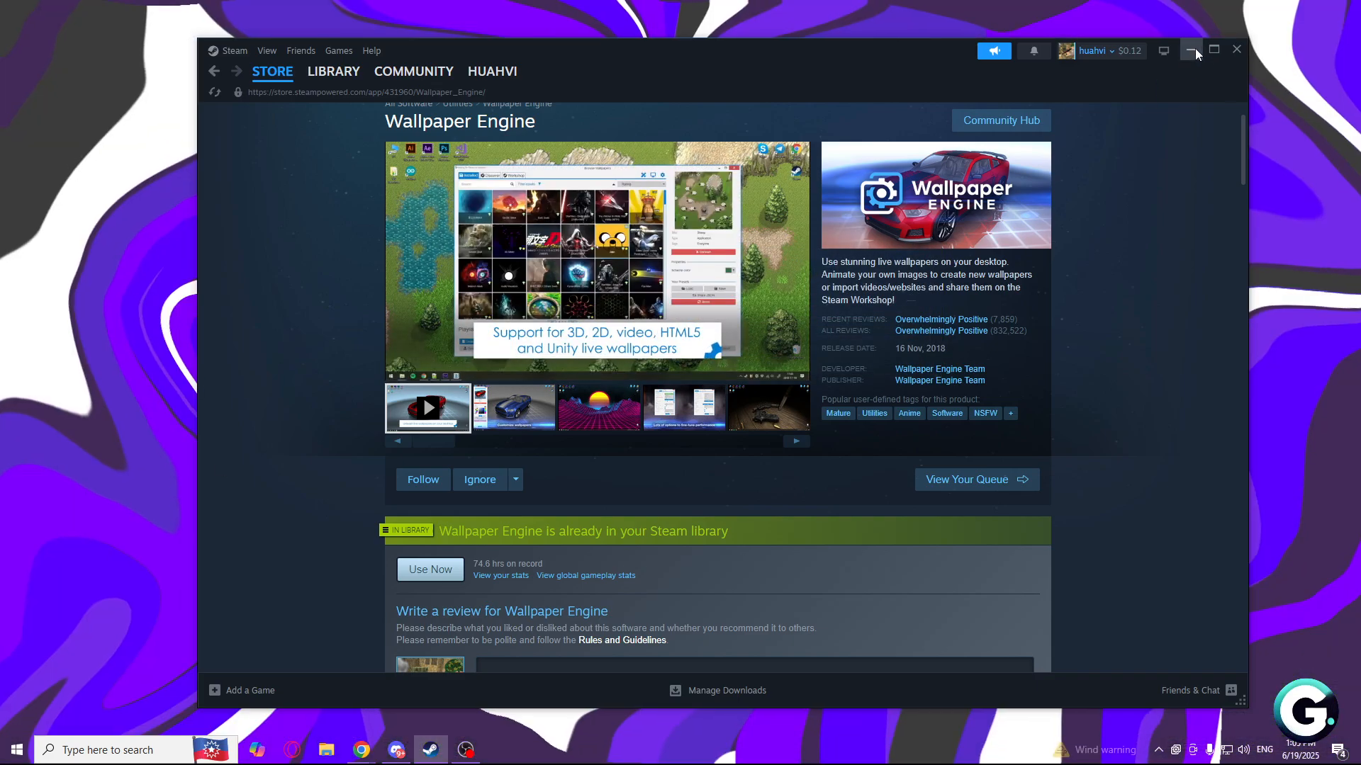
# - Minimize Steam and open Change Wallpaper from the Wallpaper Engine tray icon
pyautogui.click(1192, 49)
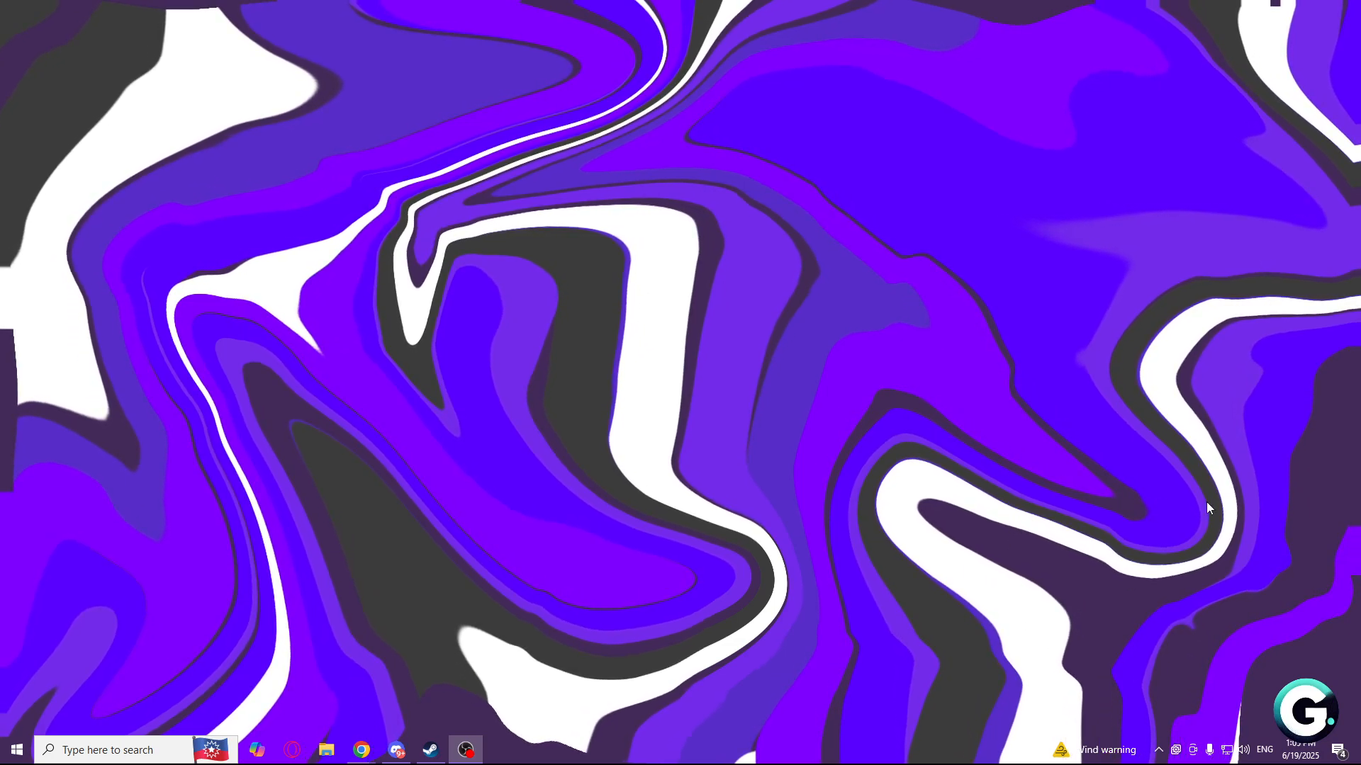
pyautogui.click(1160, 749)
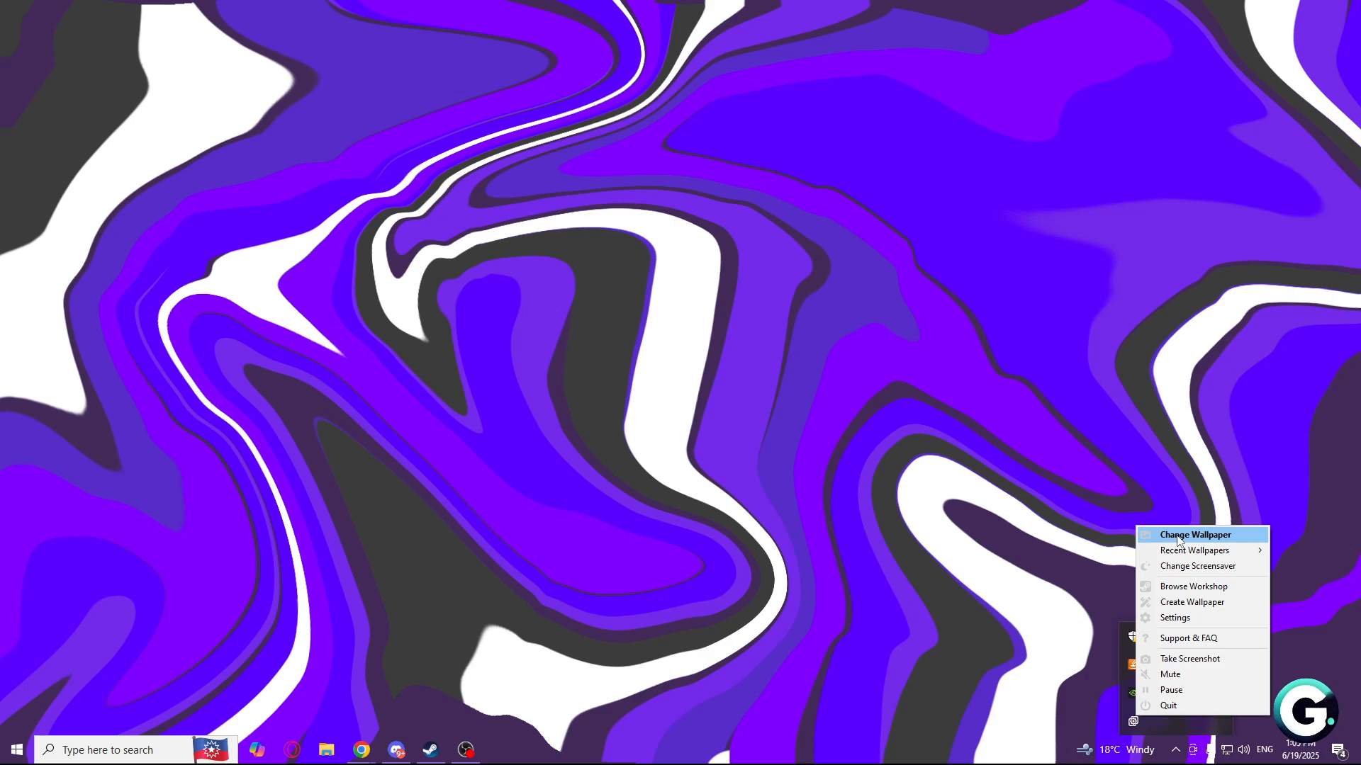
pyautogui.click(1194, 535)
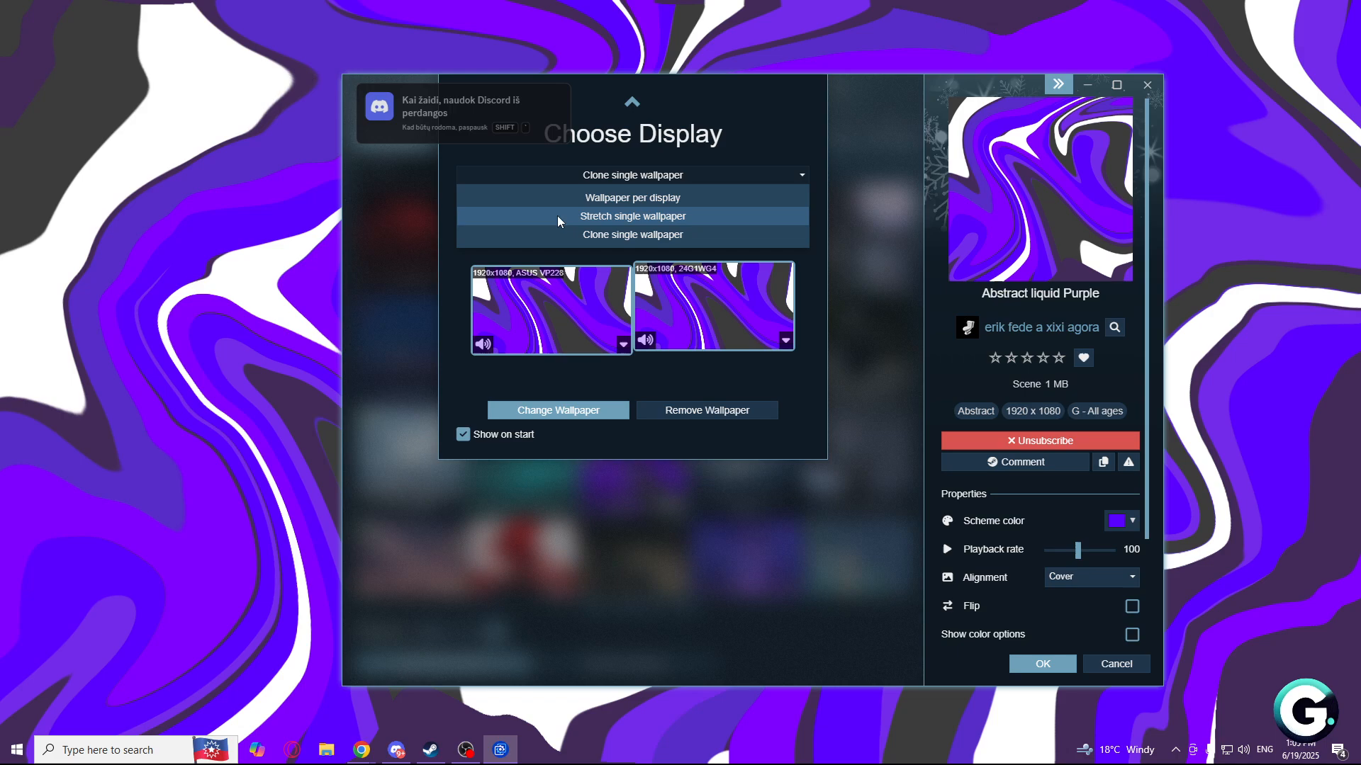
pyautogui.moveTo(697, 232)
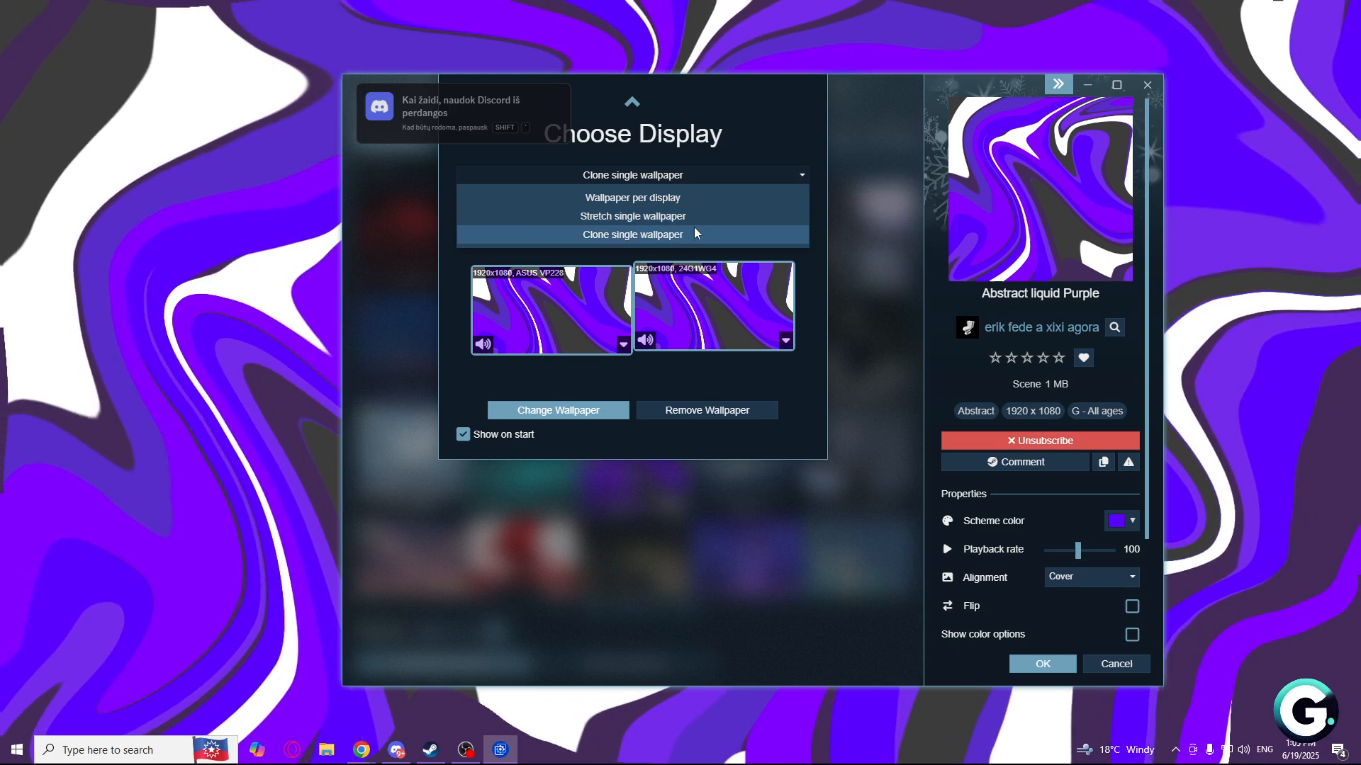
# - Choose Clone single wallpaper for both displays, then toggle the wallpaper/screensaver configuration dropdown
pyautogui.click(632, 234)
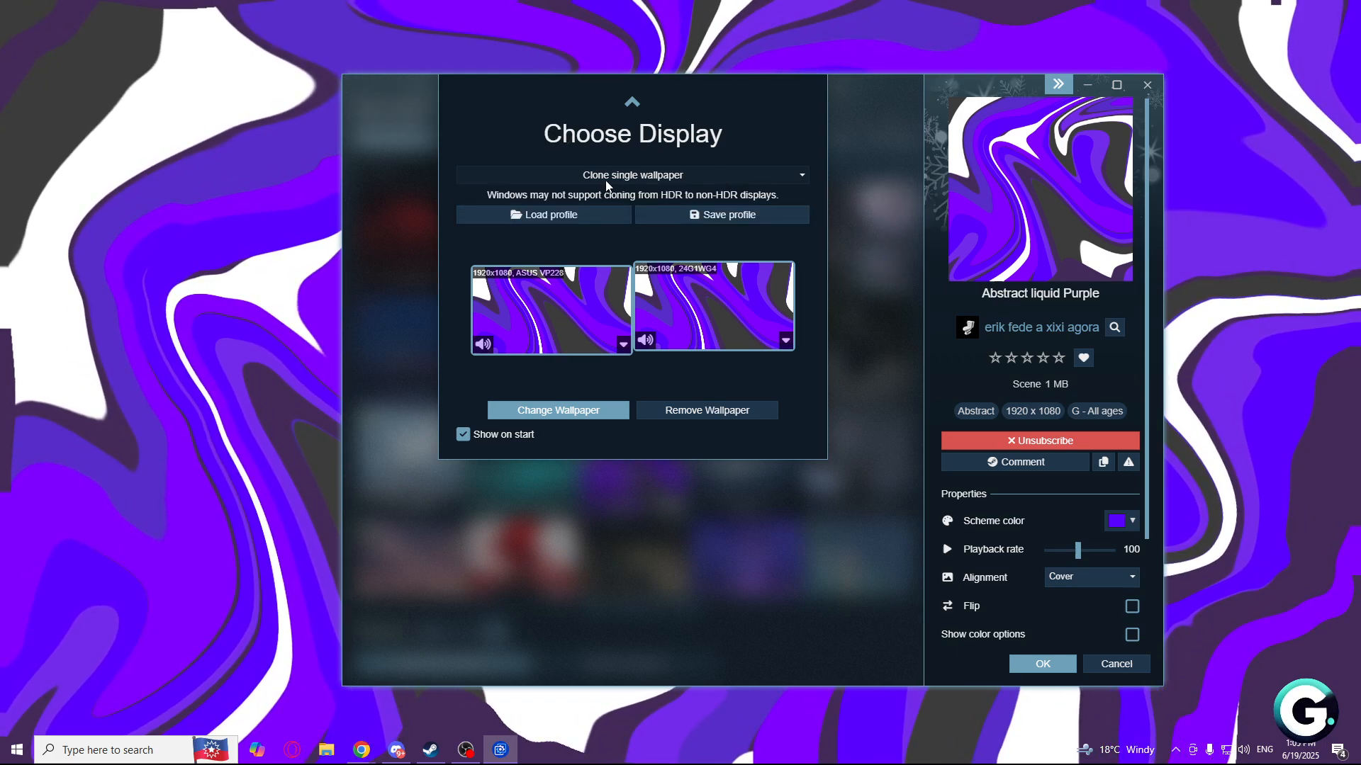
pyautogui.moveTo(696, 354)
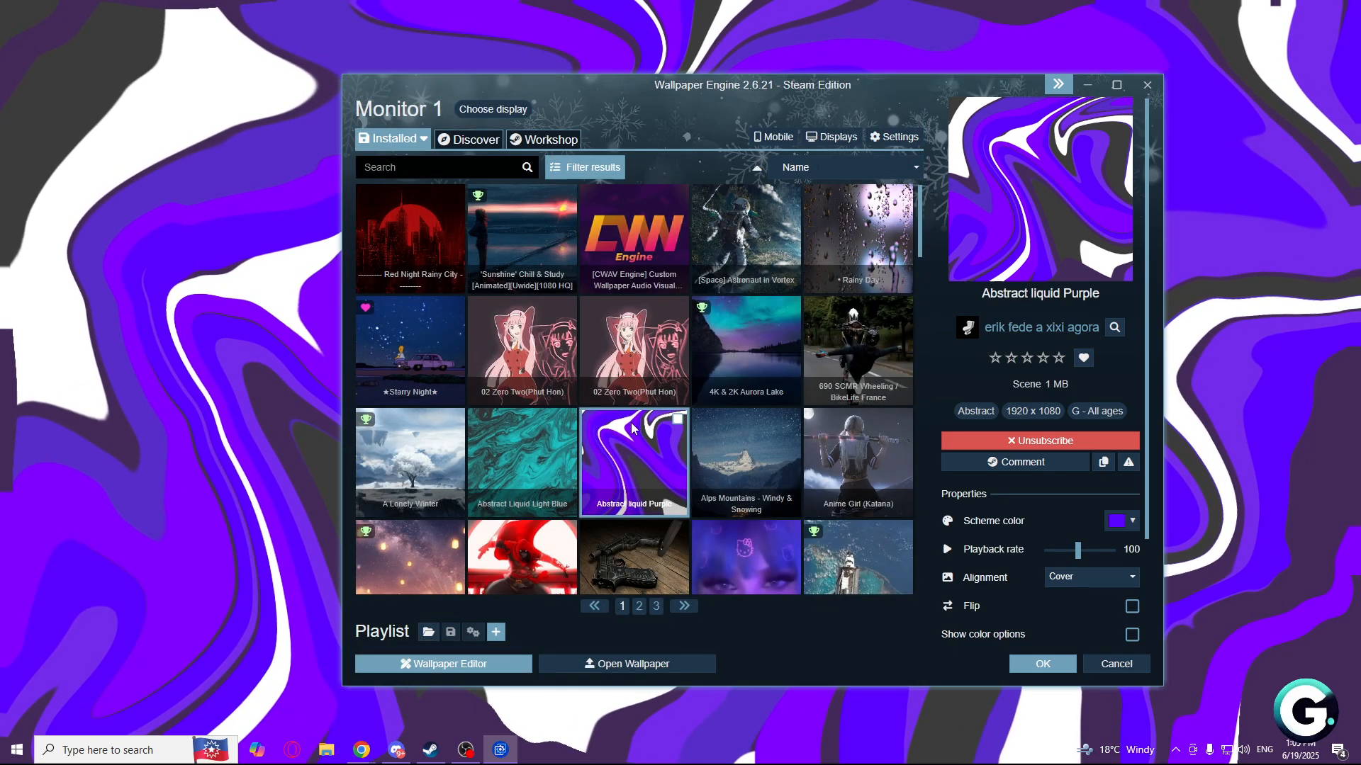
pyautogui.scroll(-3)
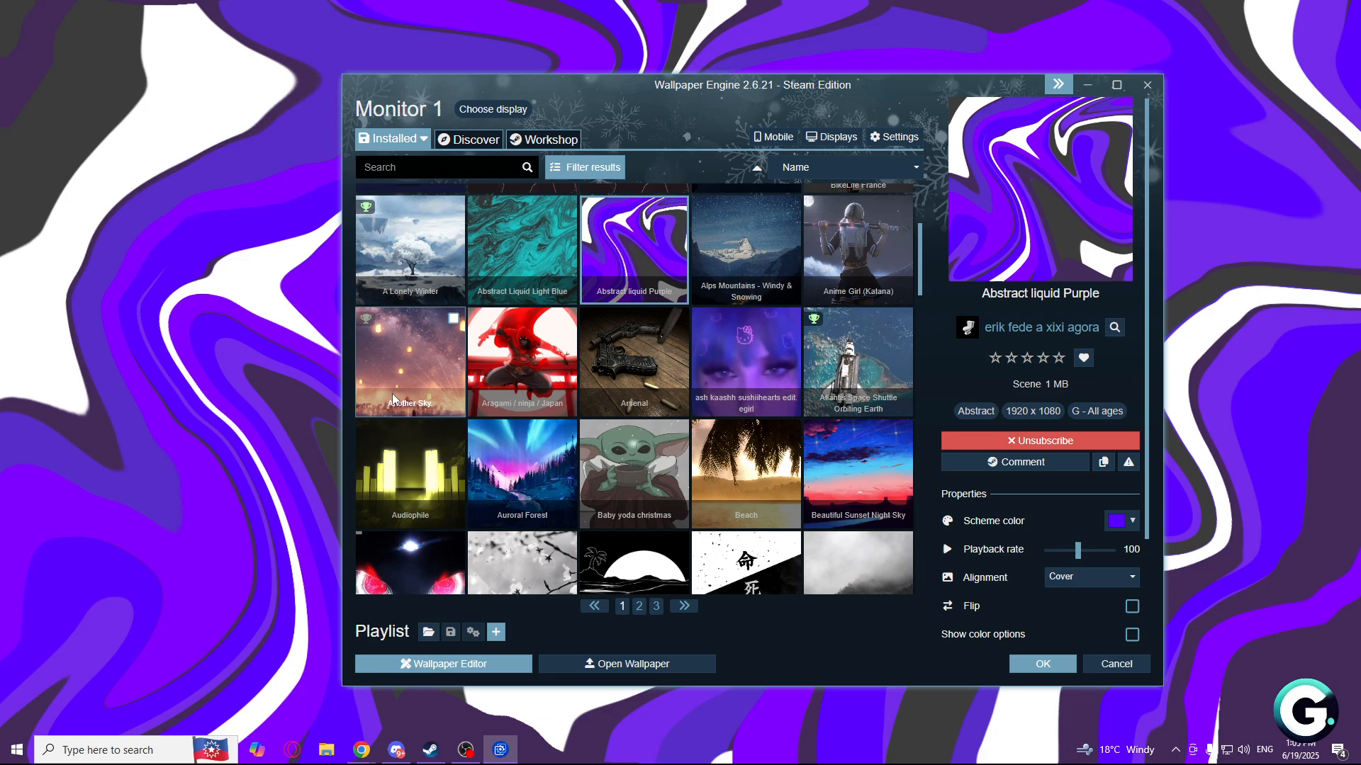
pyautogui.click(393, 138)
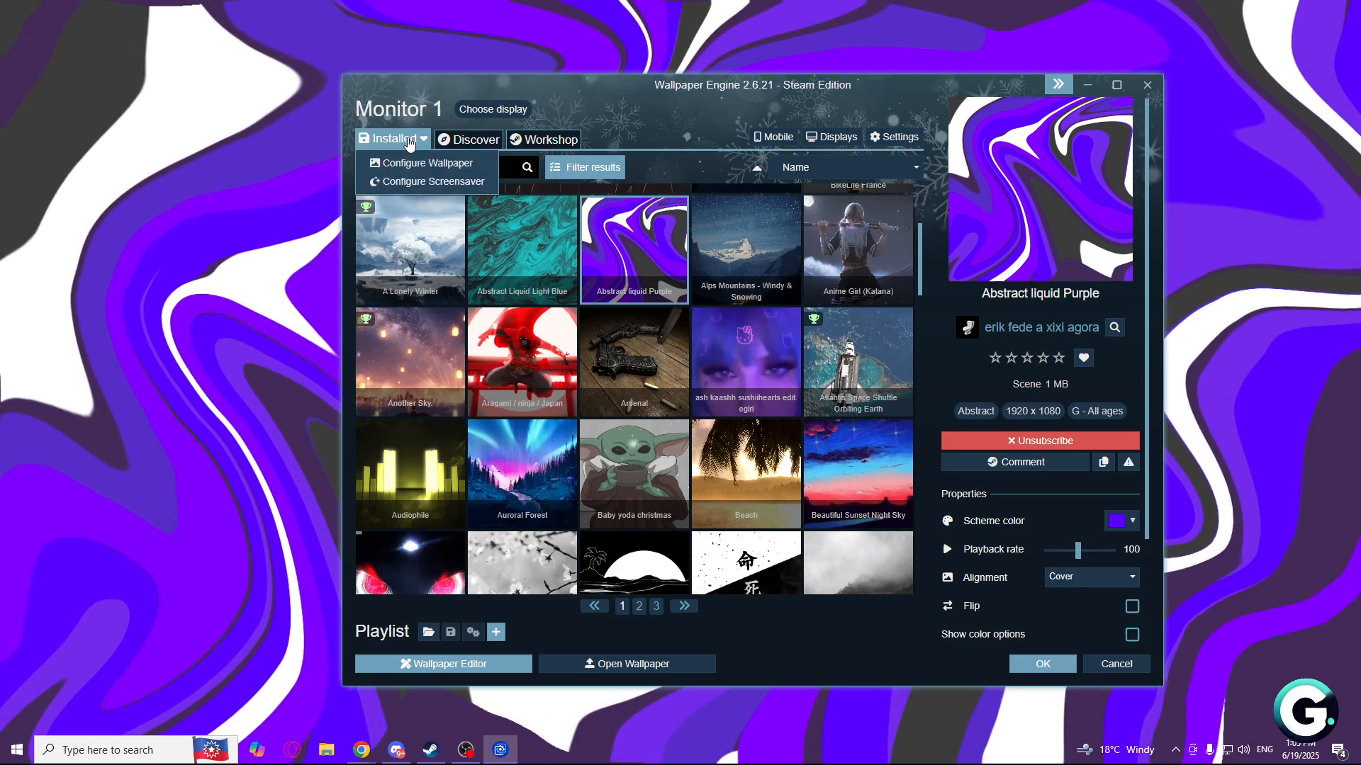
pyautogui.click(393, 139)
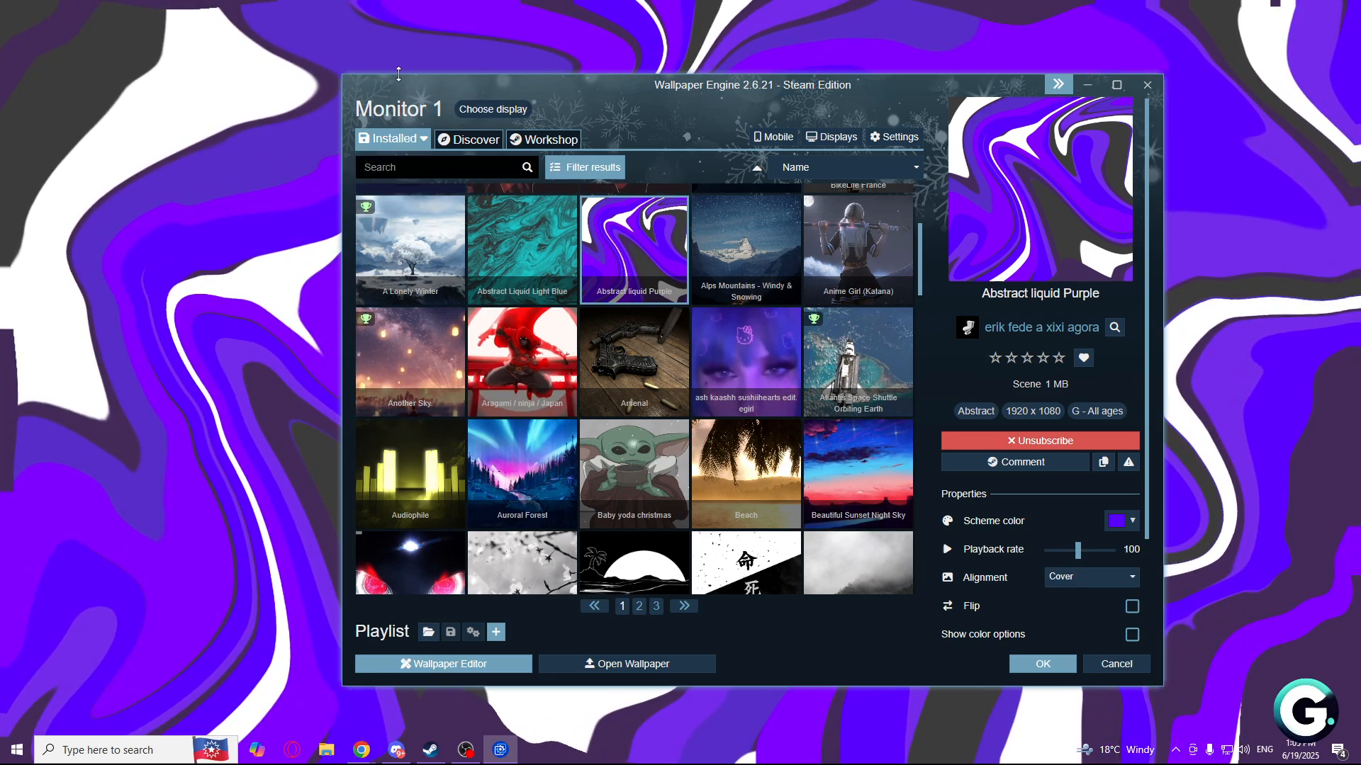
pyautogui.click(392, 138)
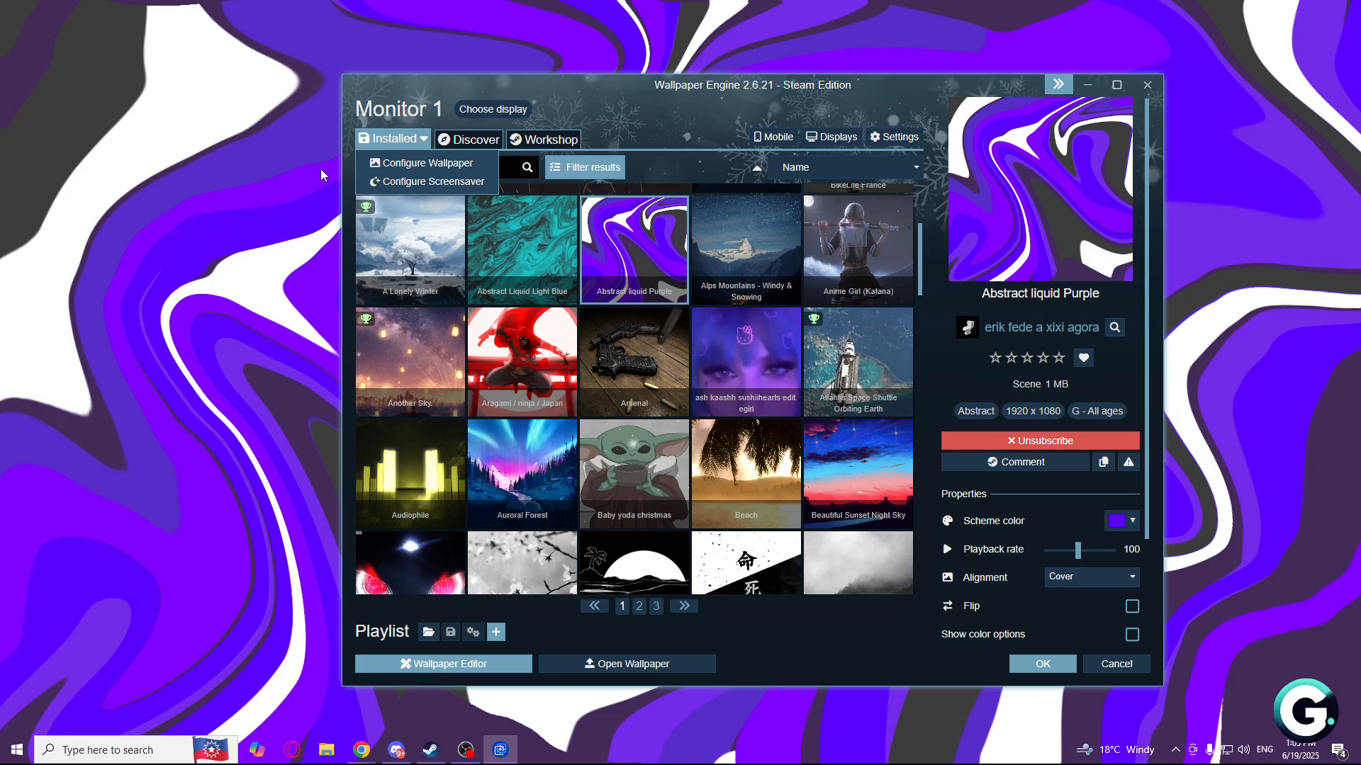
pyautogui.moveTo(572, 85)
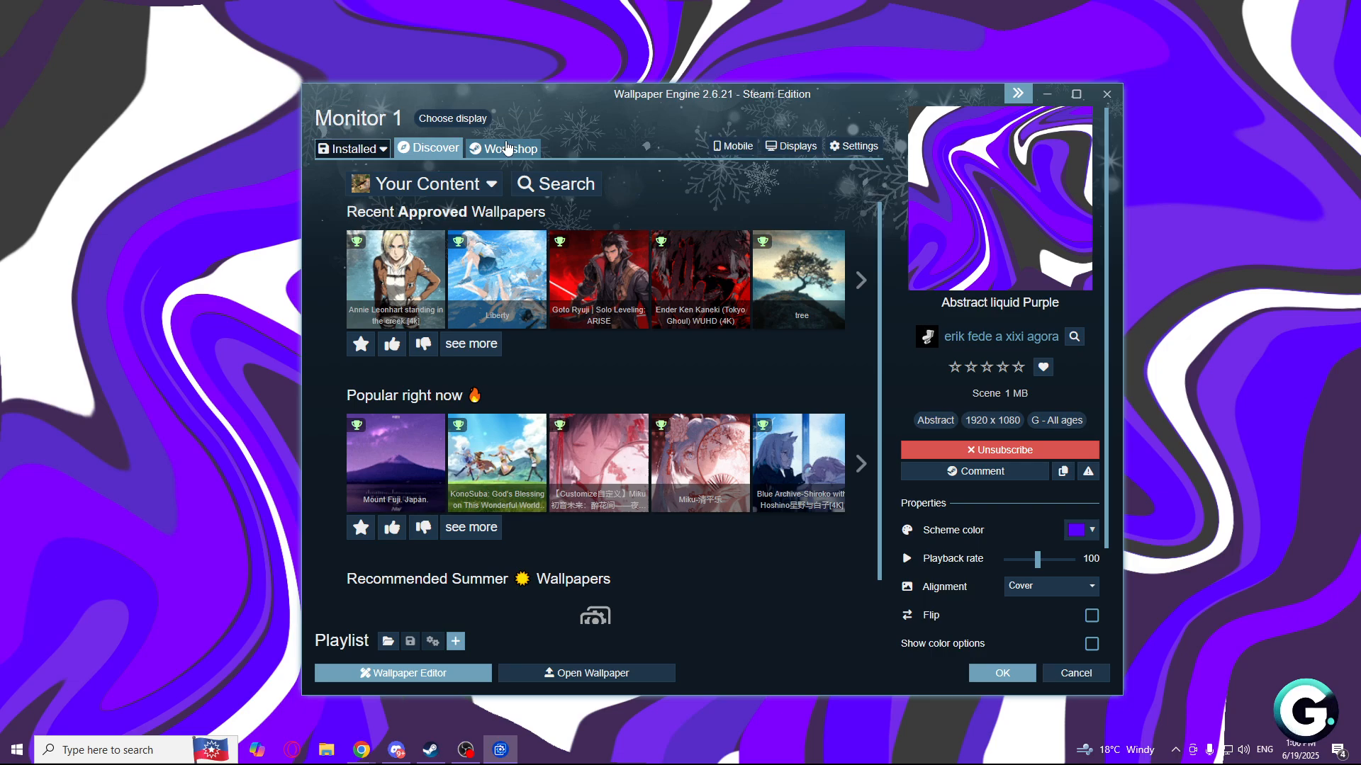
# - Browse later Workshop result pages and the Discover showcase, then show the Installed wallpapers
pyautogui.scroll(-3)
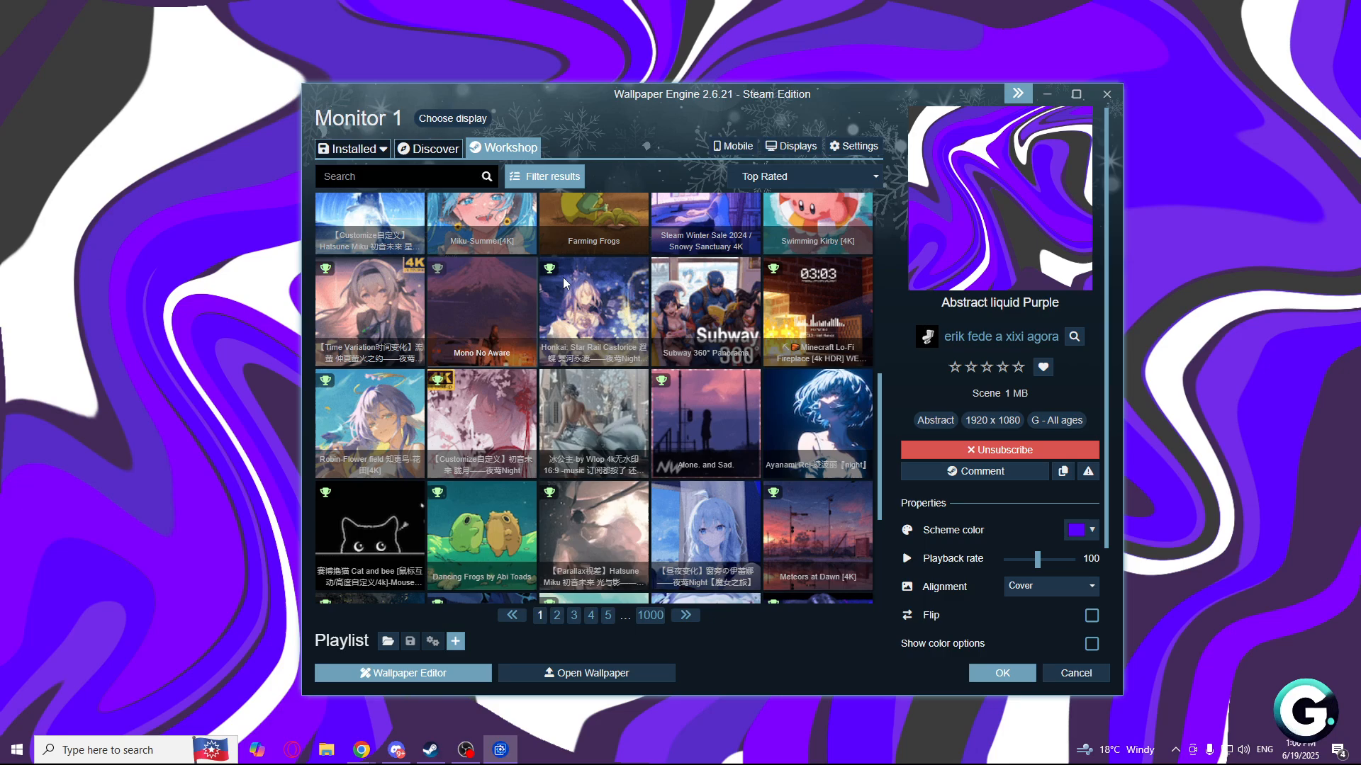
pyautogui.click(599, 615)
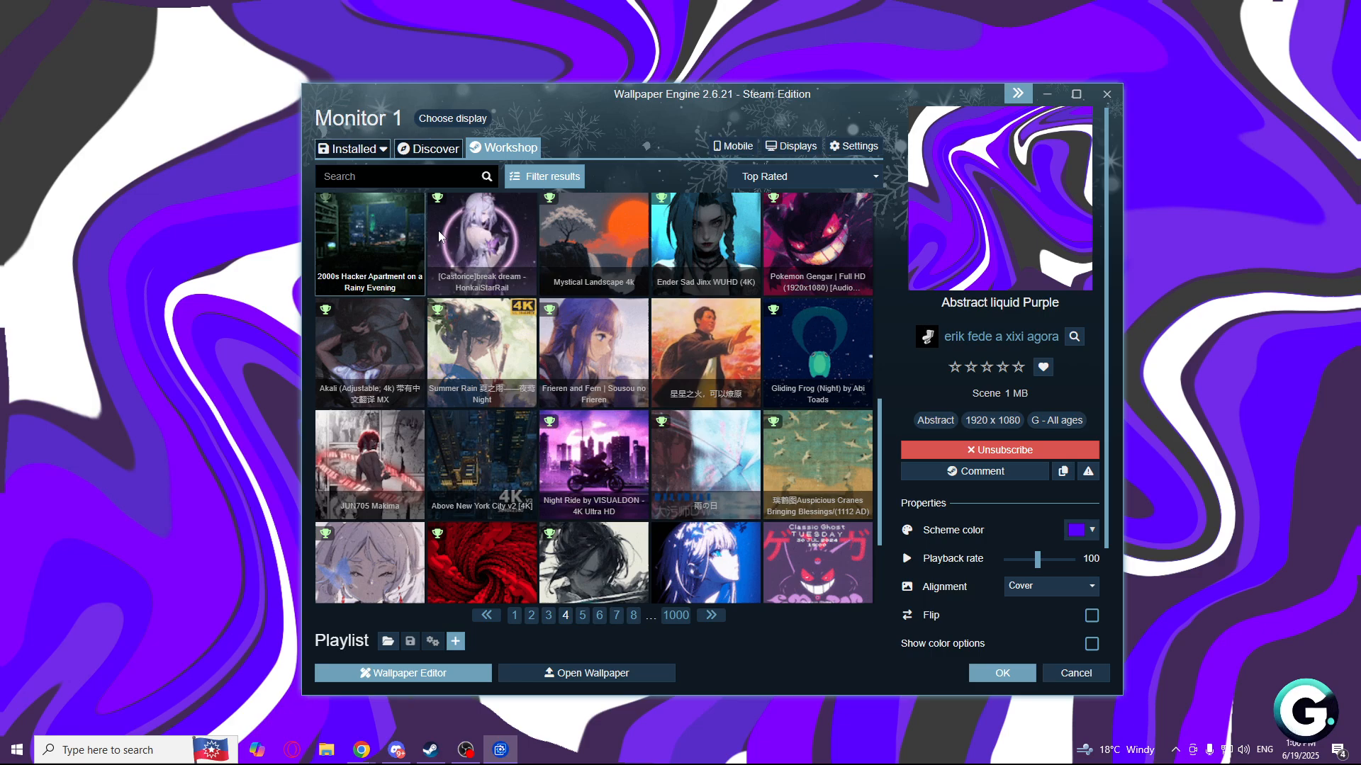
pyautogui.scroll(-3)
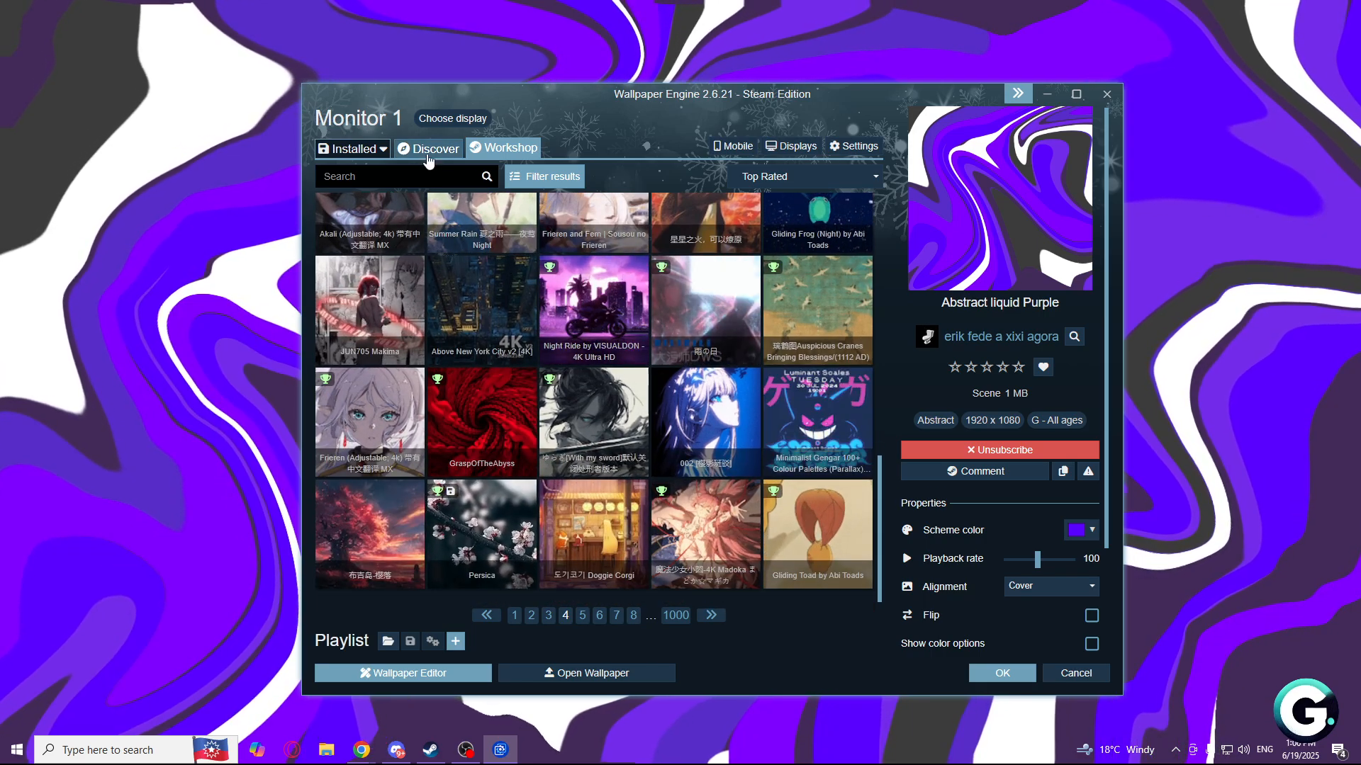
pyautogui.click(429, 148)
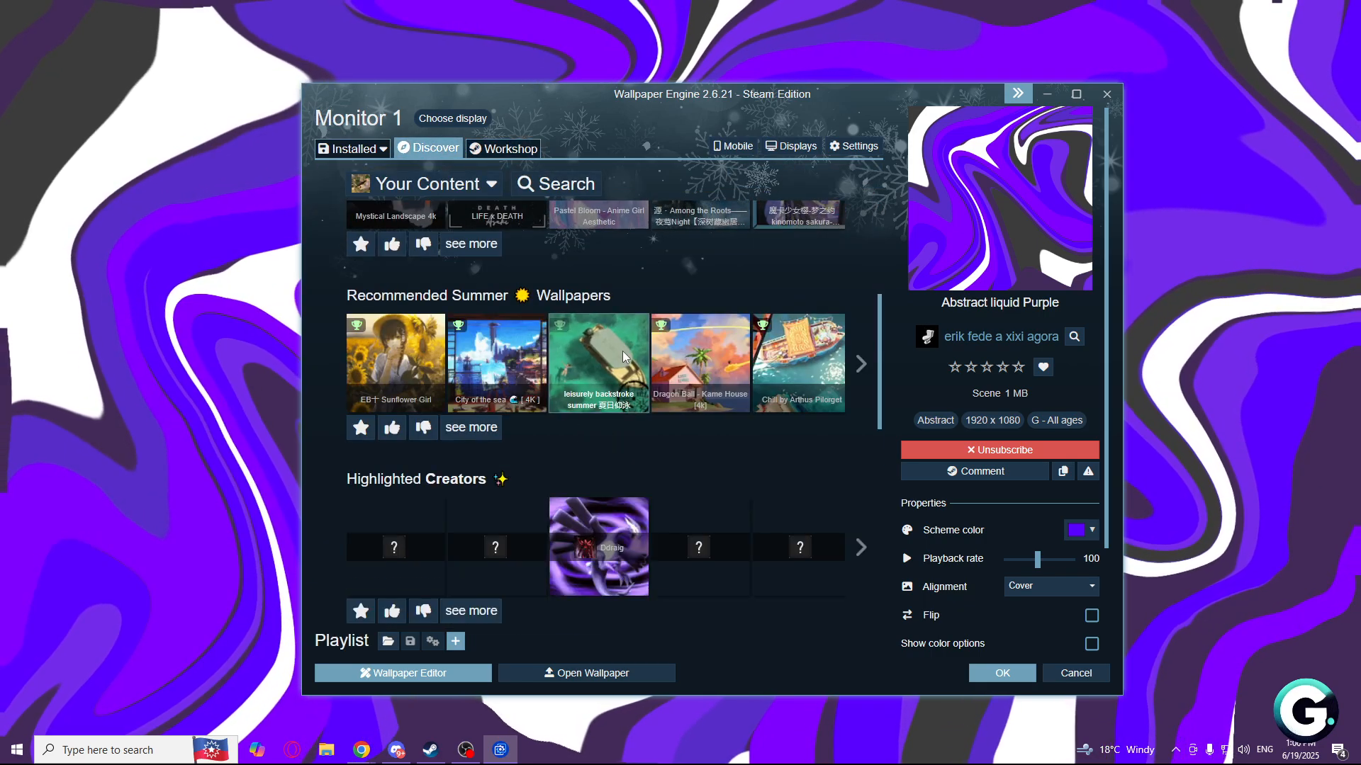
pyautogui.scroll(-3)
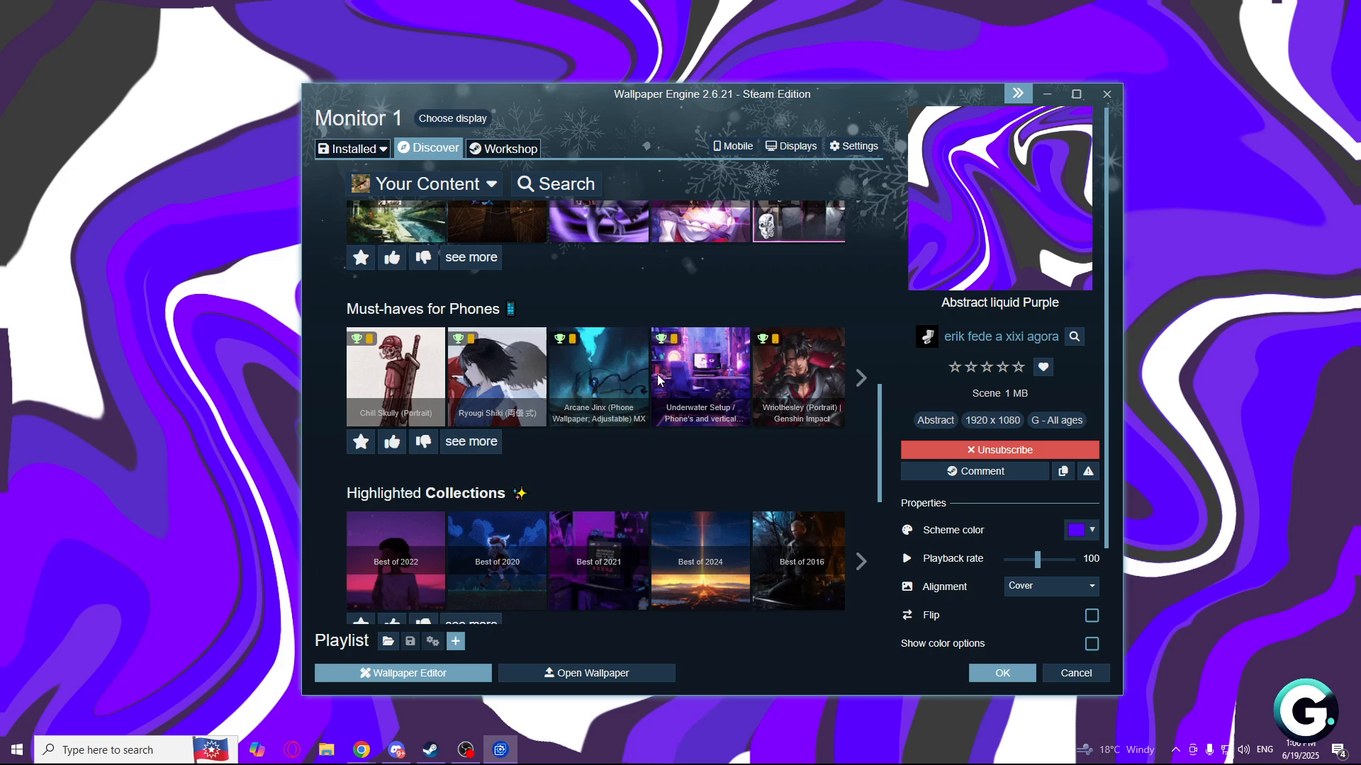
pyautogui.scroll(-3)
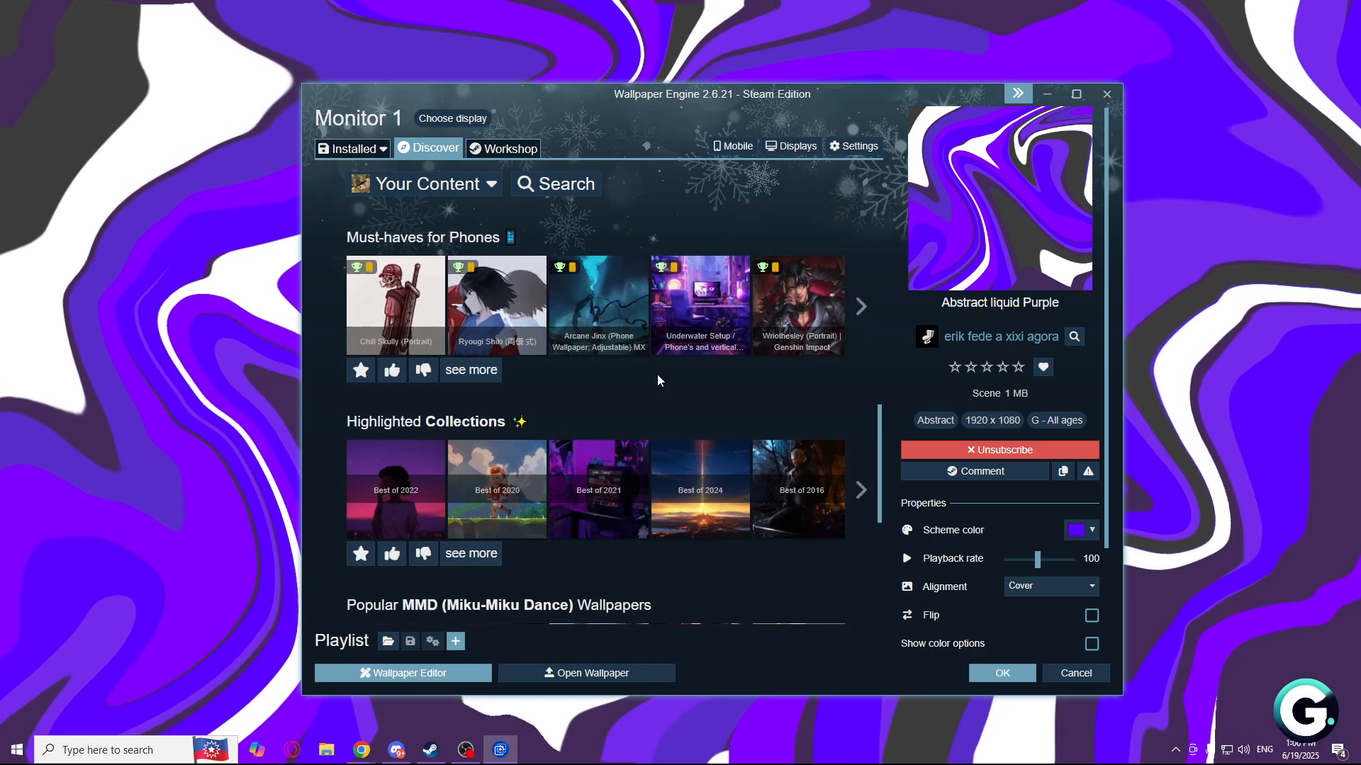
pyautogui.click(348, 148)
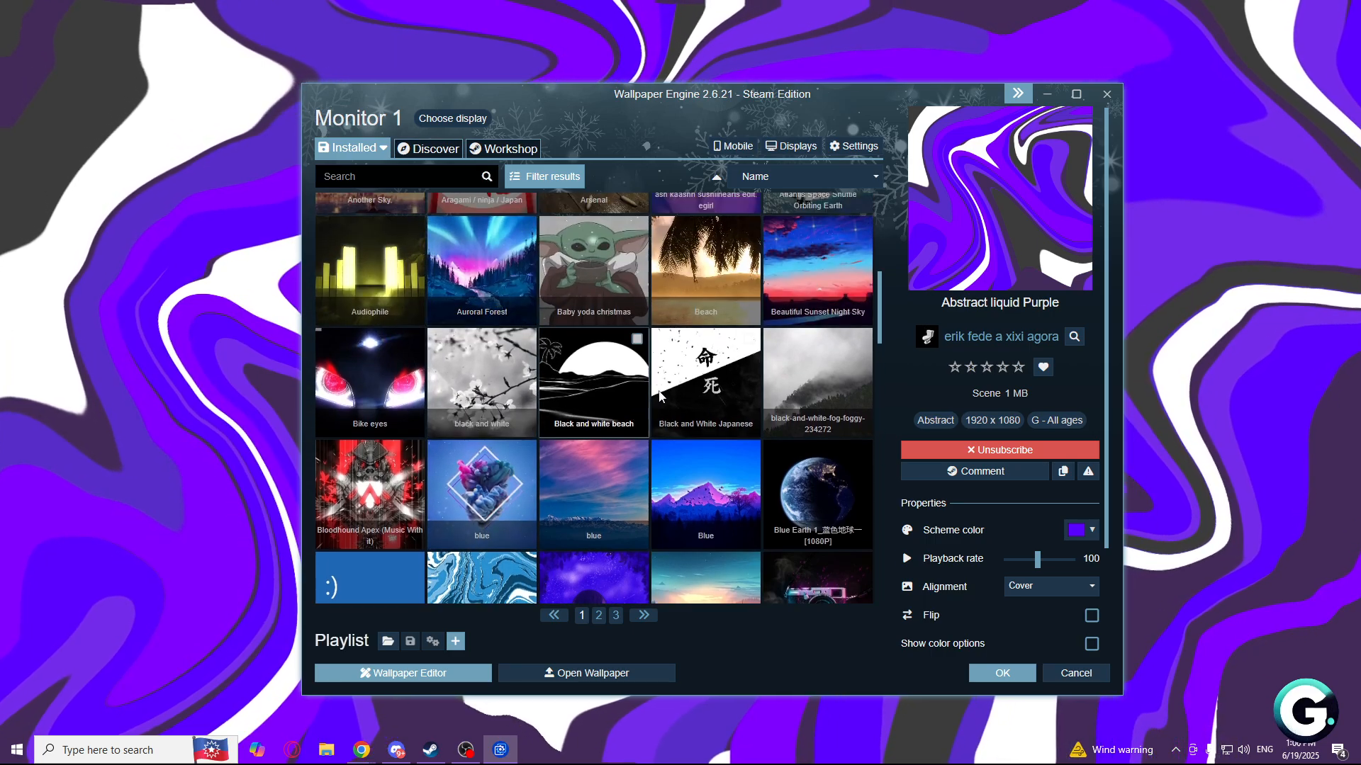
# - Apply the Blue wallpaper, toggle Flip off again, set playback rate to 96, then visit Discover
pyautogui.click(706, 381)
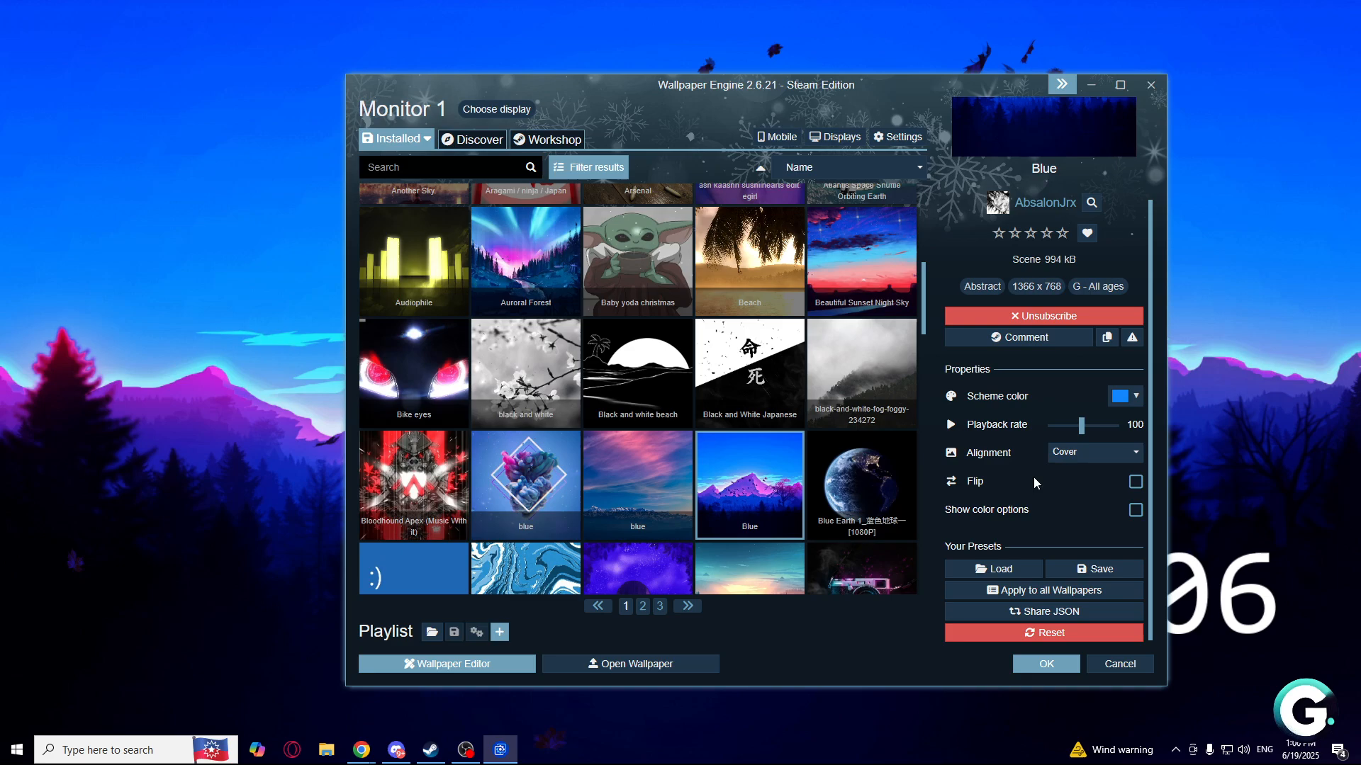
pyautogui.click(1135, 481)
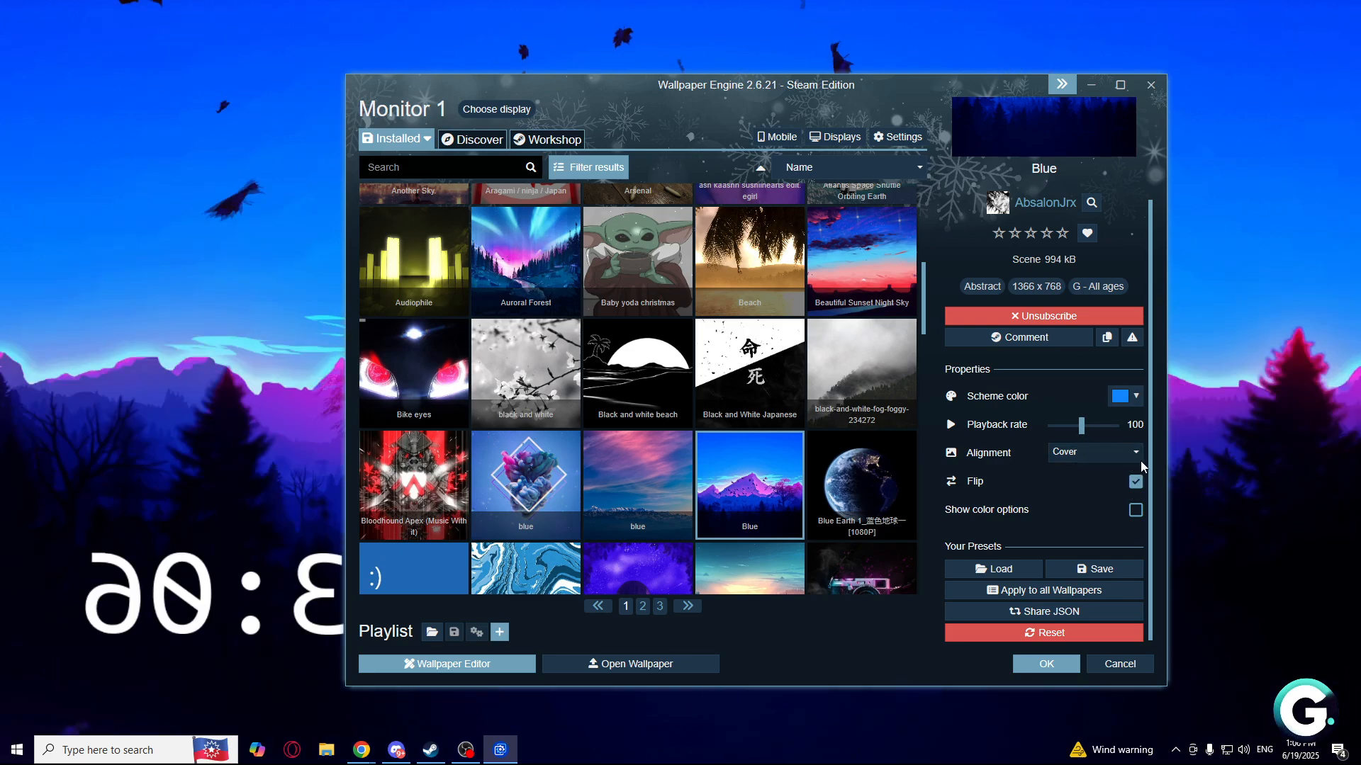
pyautogui.click(1135, 481)
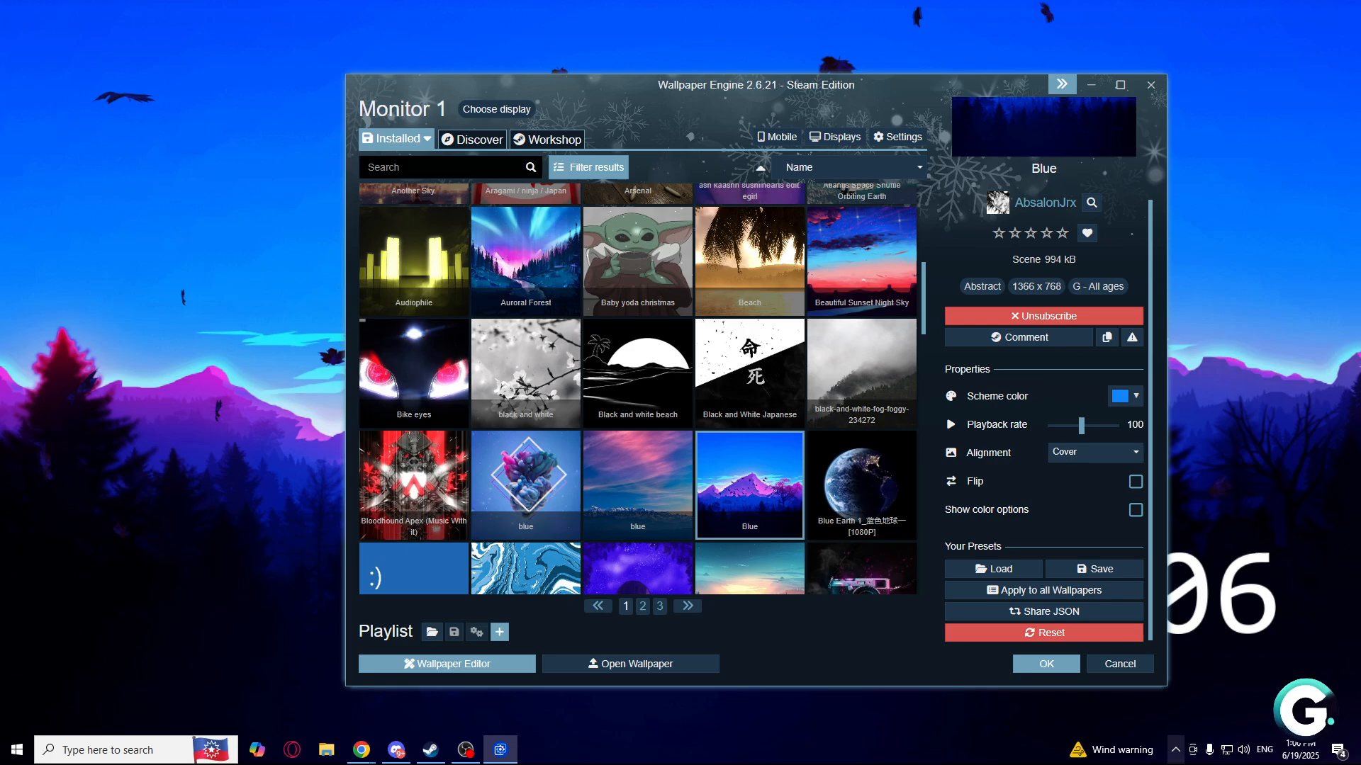
pyautogui.moveTo(1082, 425); pyautogui.dragTo(1102, 425)
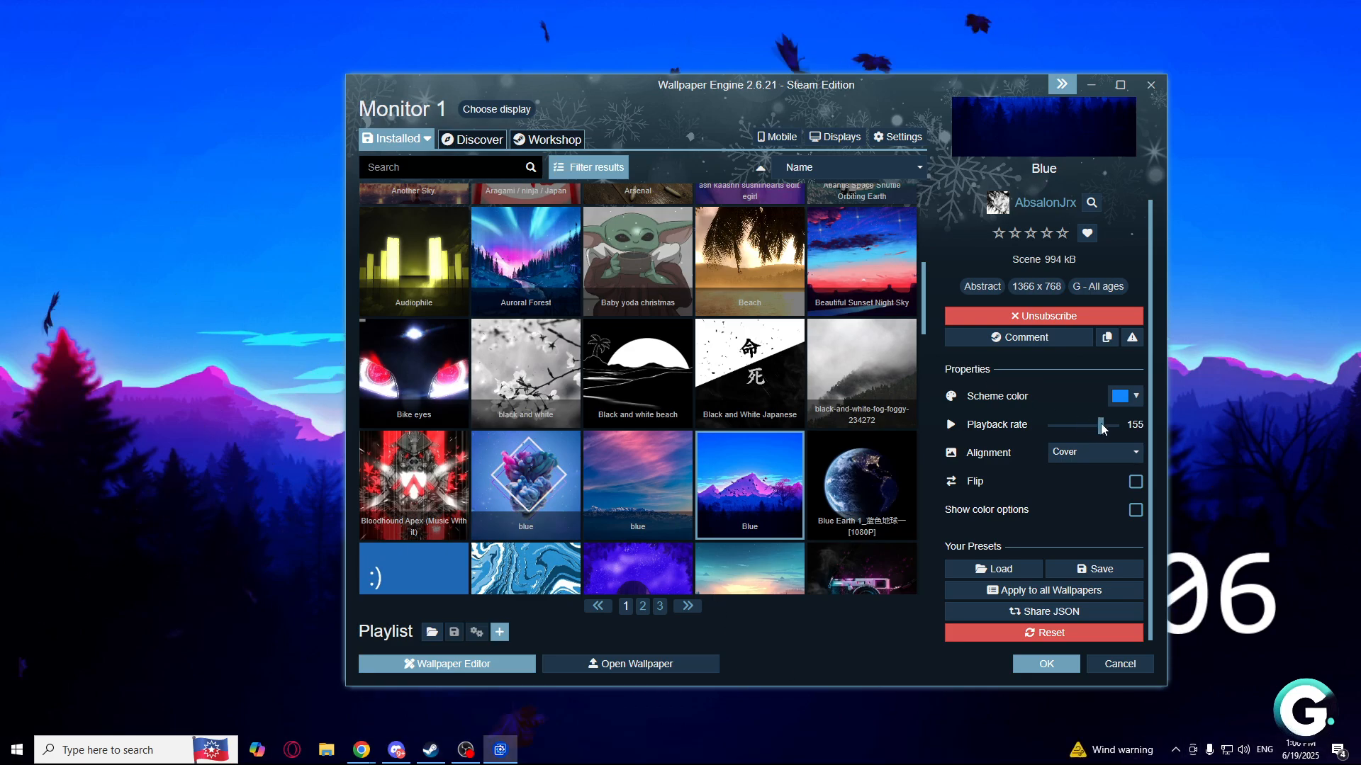
pyautogui.moveTo(1101, 425); pyautogui.dragTo(1080, 425)
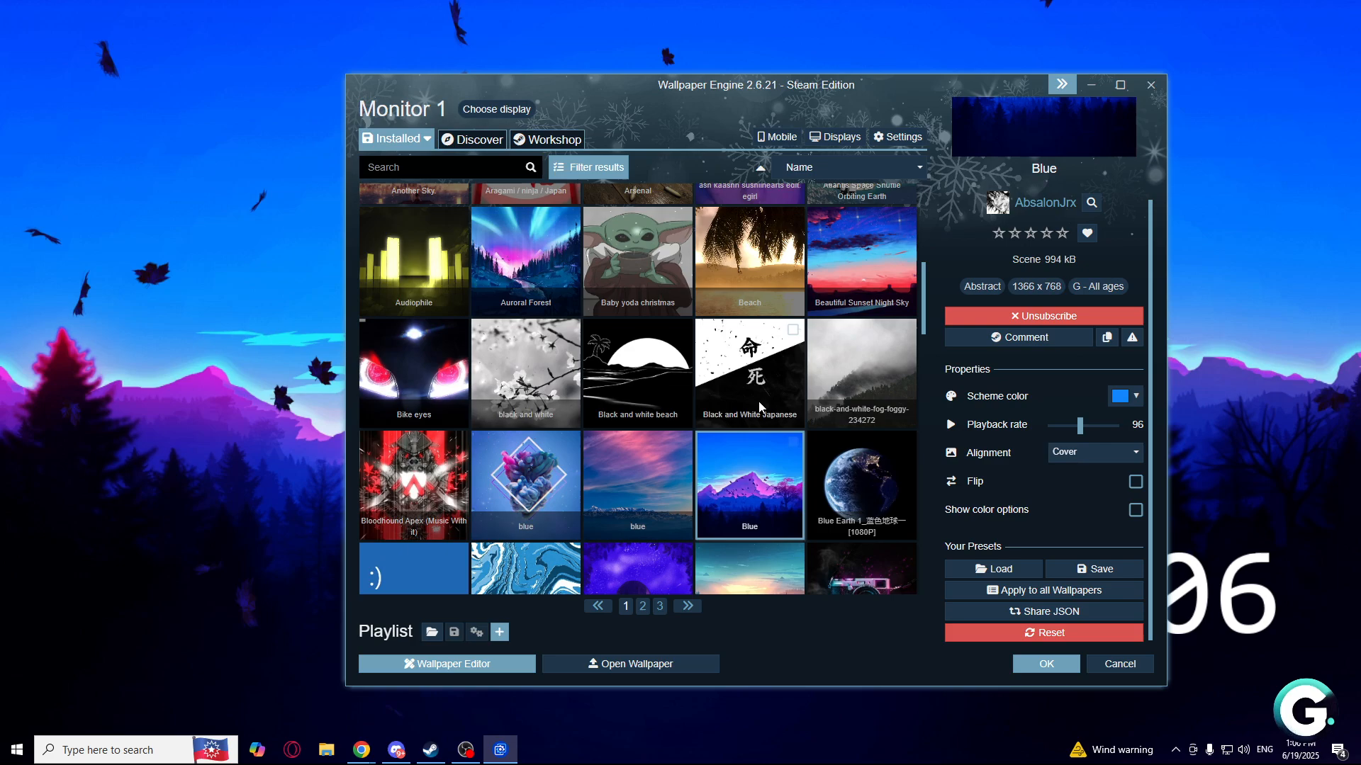
pyautogui.moveTo(1033, 477)
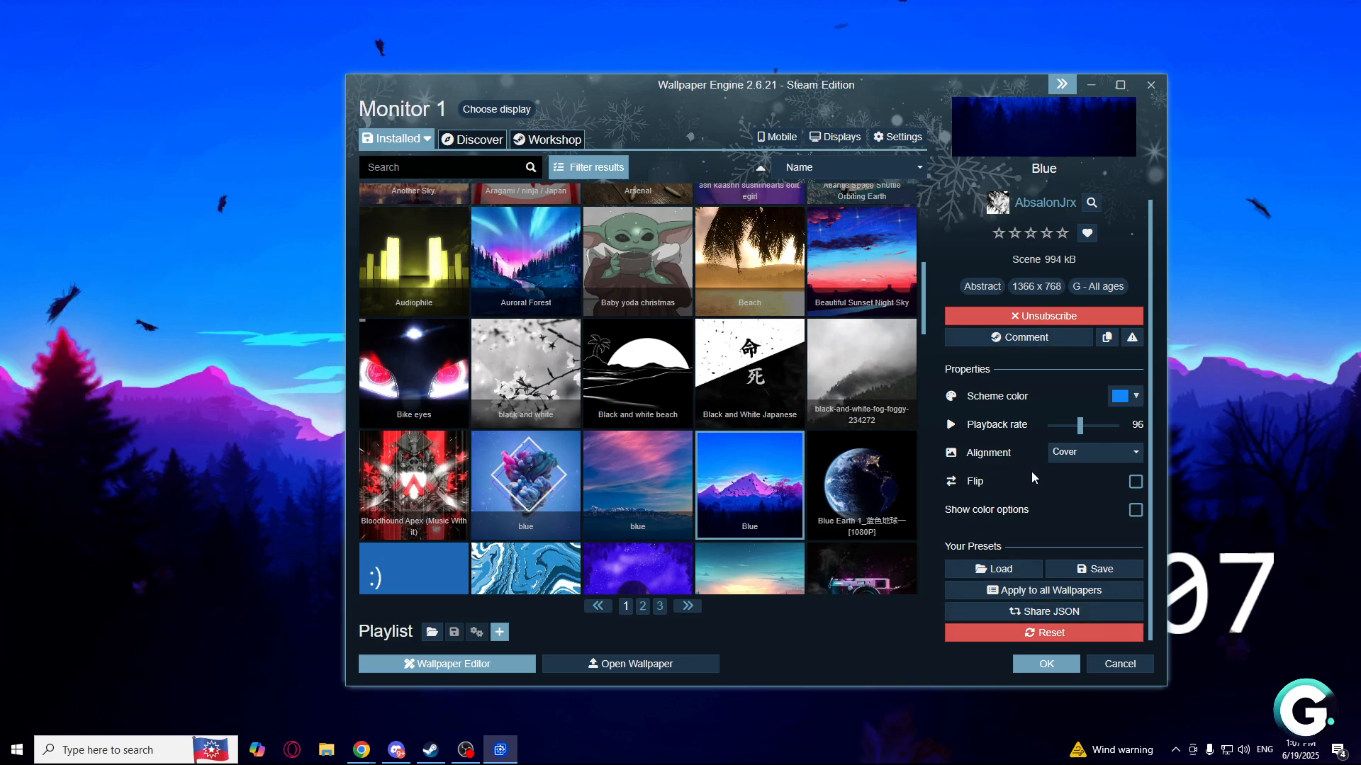
pyautogui.moveTo(608, 143)
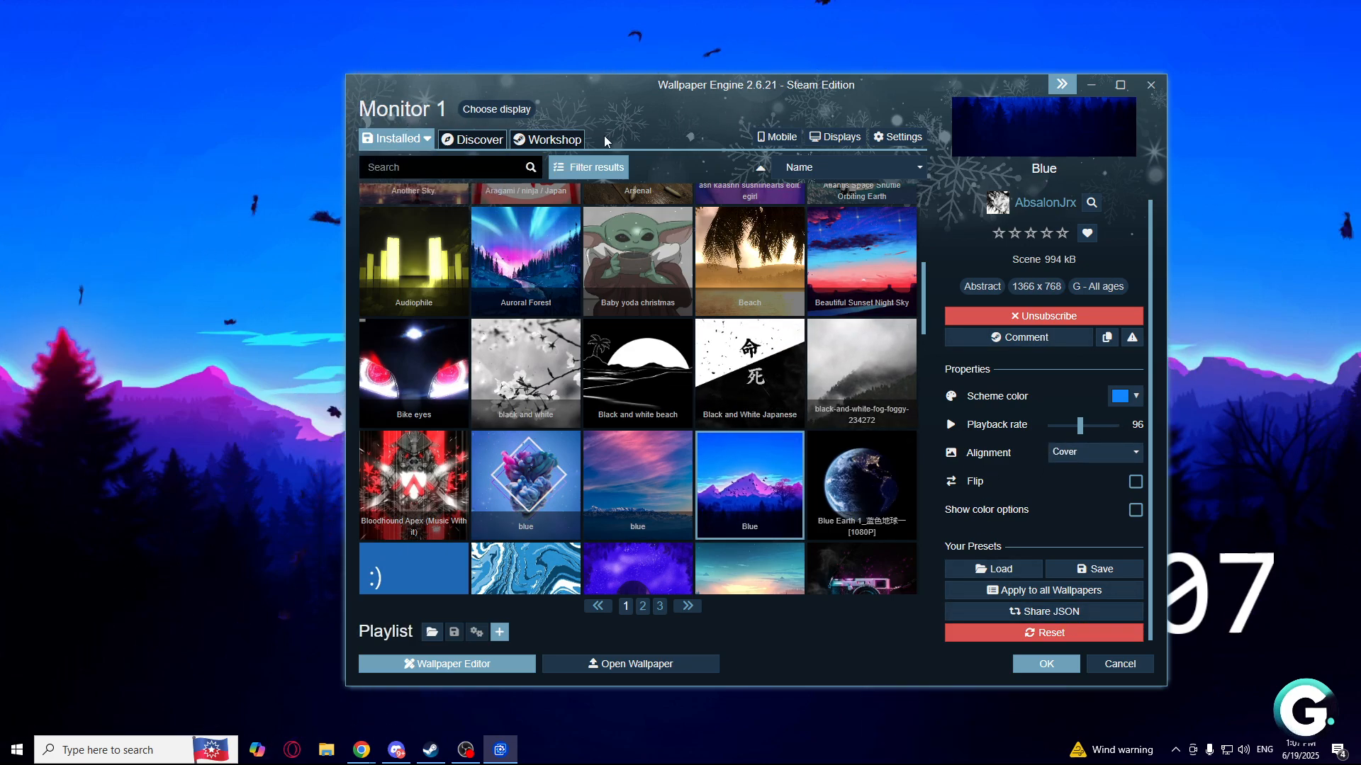
pyautogui.click(471, 139)
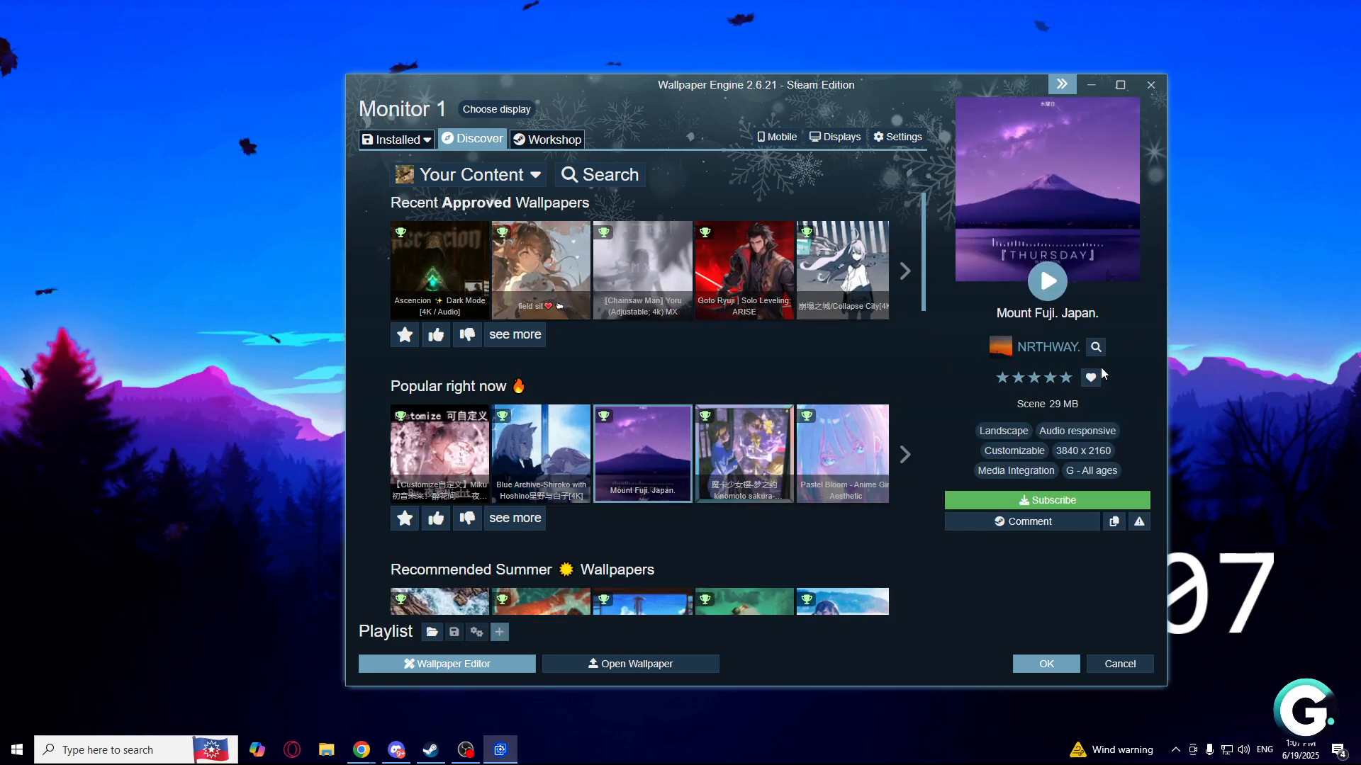
pyautogui.moveTo(1010, 657)
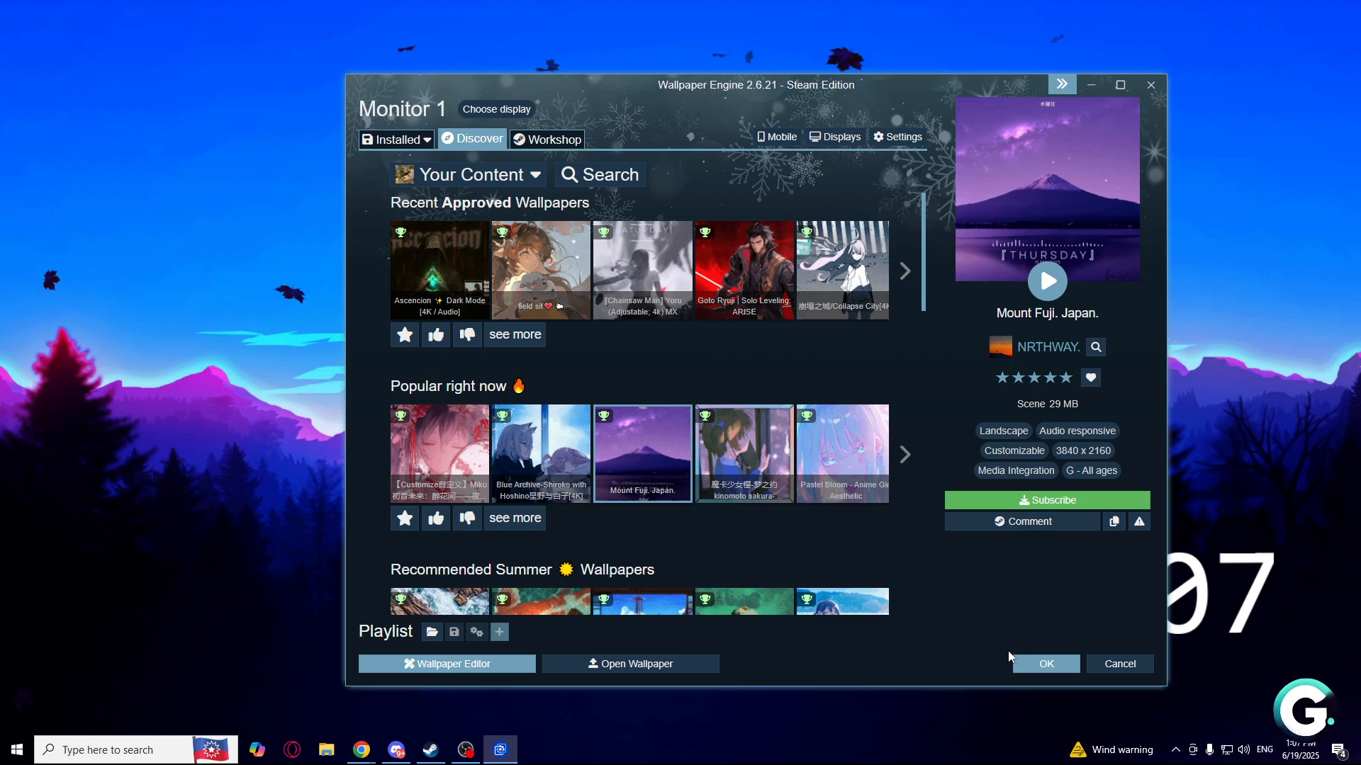
# - Subscribe to Mount Fuji. Japan. and go back to the Installed library
pyautogui.click(1047, 501)
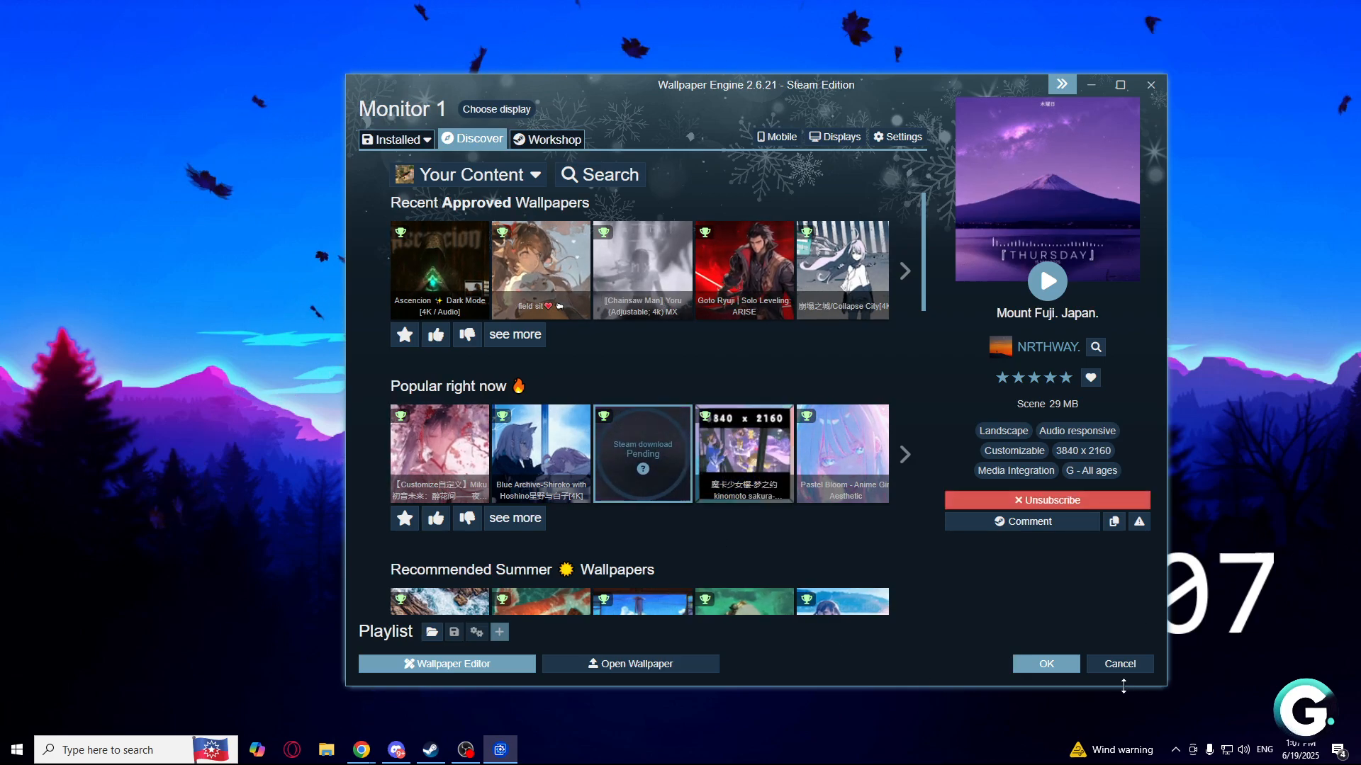
pyautogui.click(393, 139)
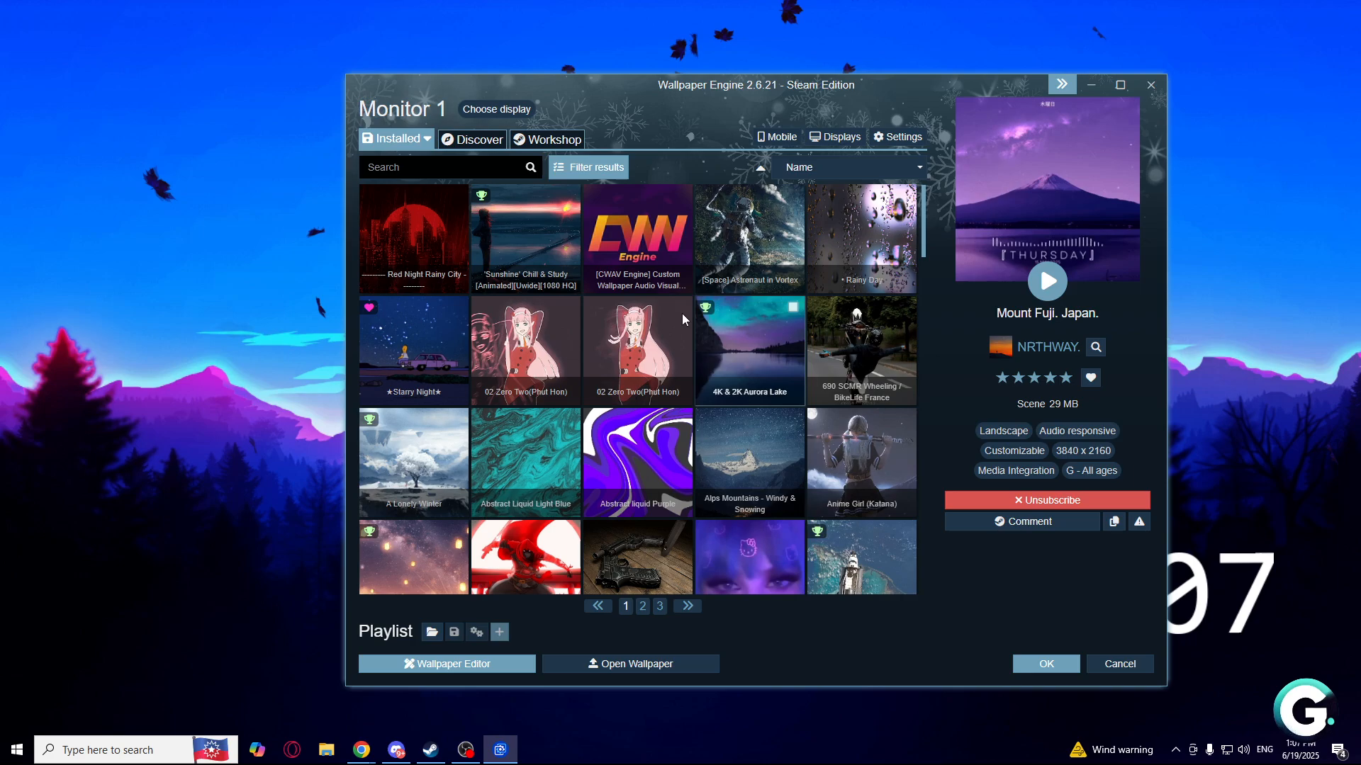
# - Filter installed wallpapers by 'moun' and bring Wallpaper Engine back from the taskbar
pyautogui.click(396, 139)
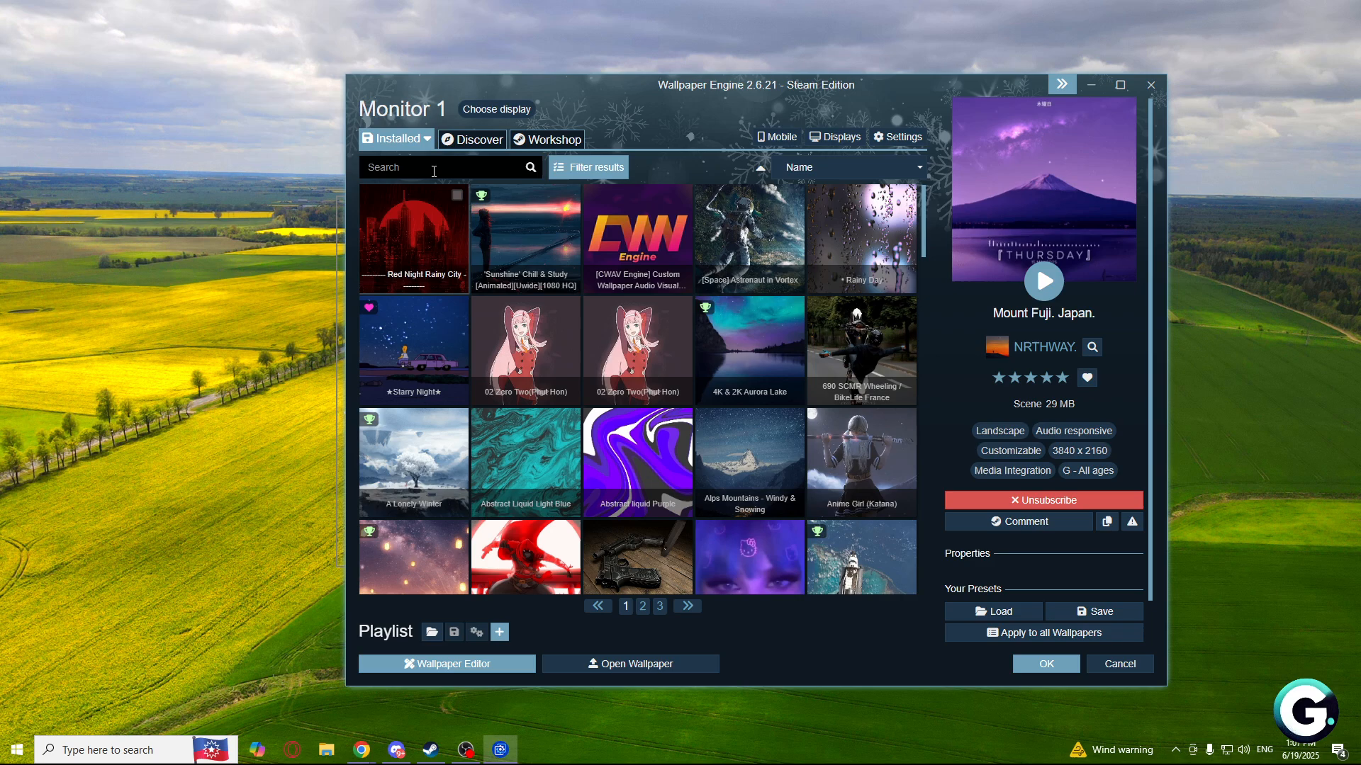
pyautogui.write('moun')
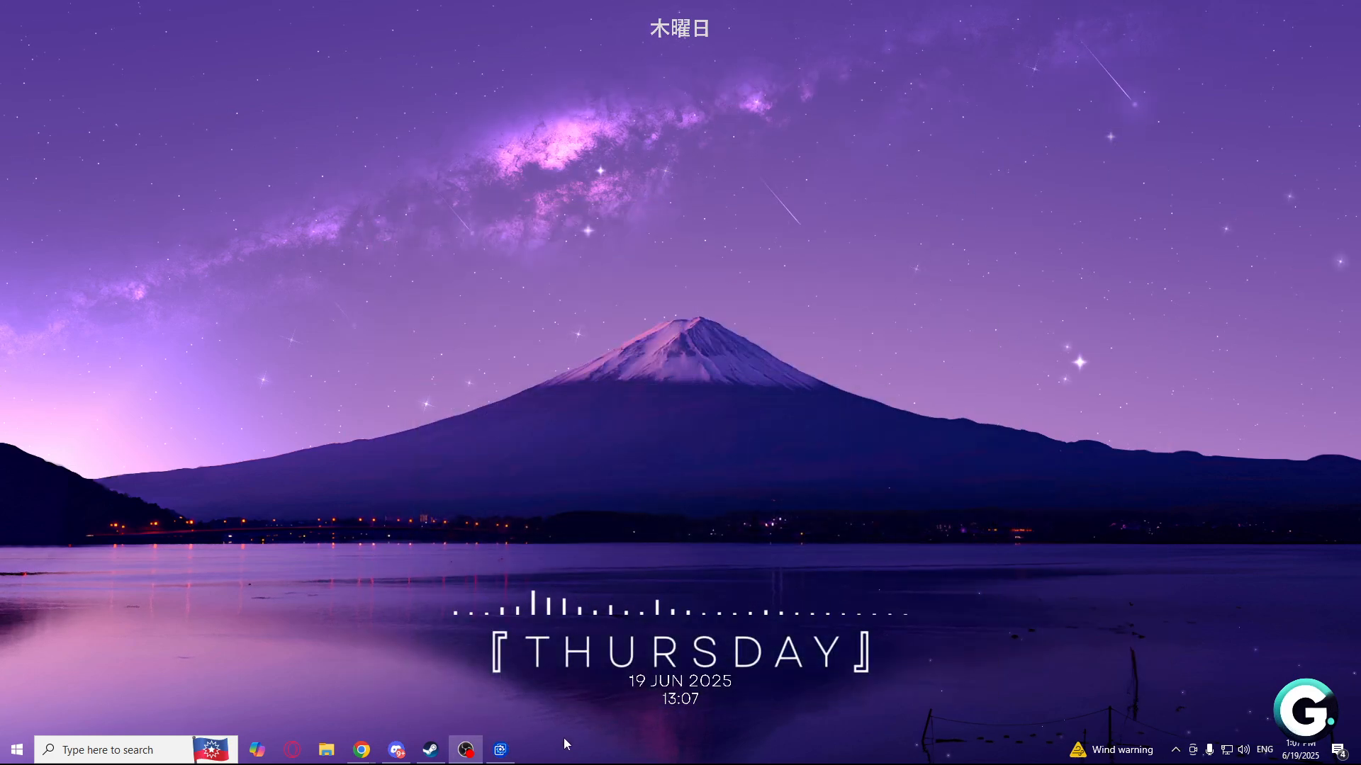
pyautogui.click(501, 746)
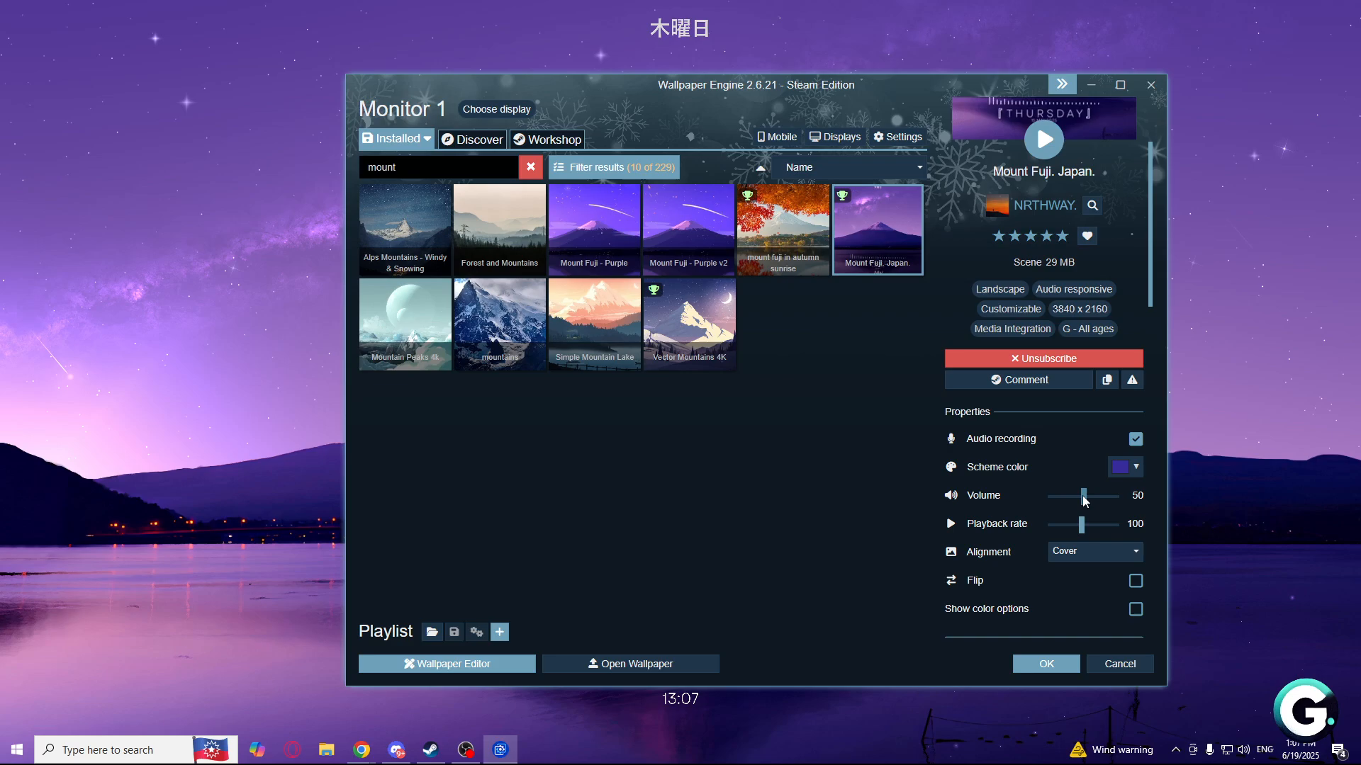
# - Set Mount Fuji's volume to 0 and save it as the preset 'no sound'
pyautogui.moveTo(1082, 496); pyautogui.dragTo(1048, 496)
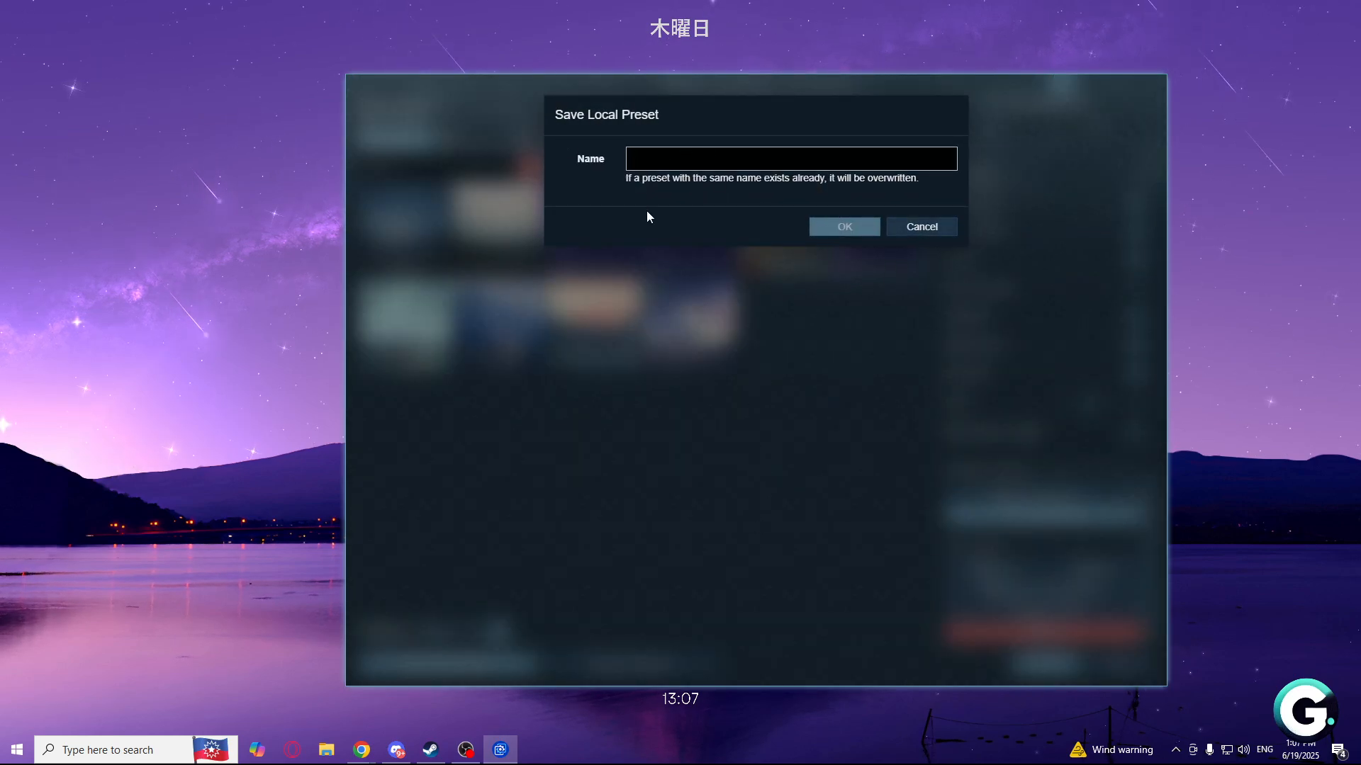
pyautogui.write('no sound')
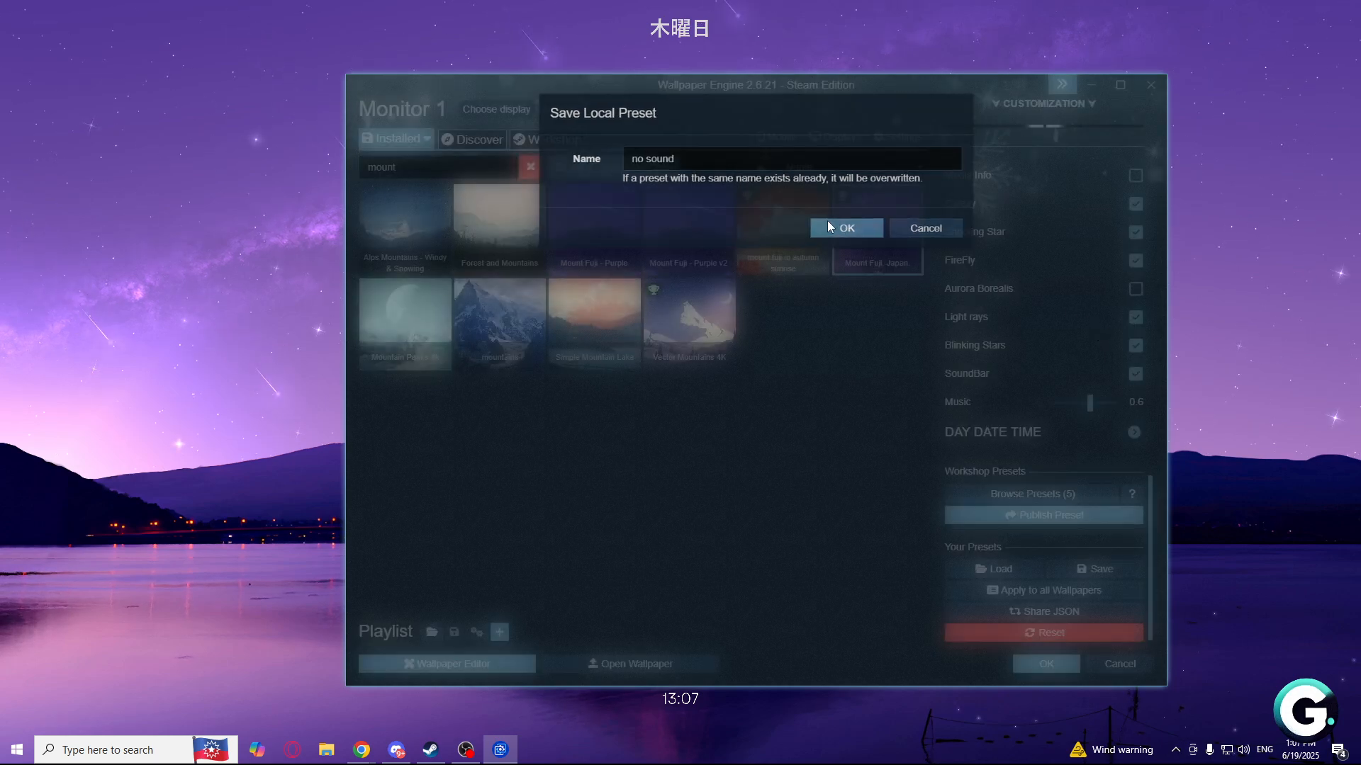
pyautogui.click(846, 227)
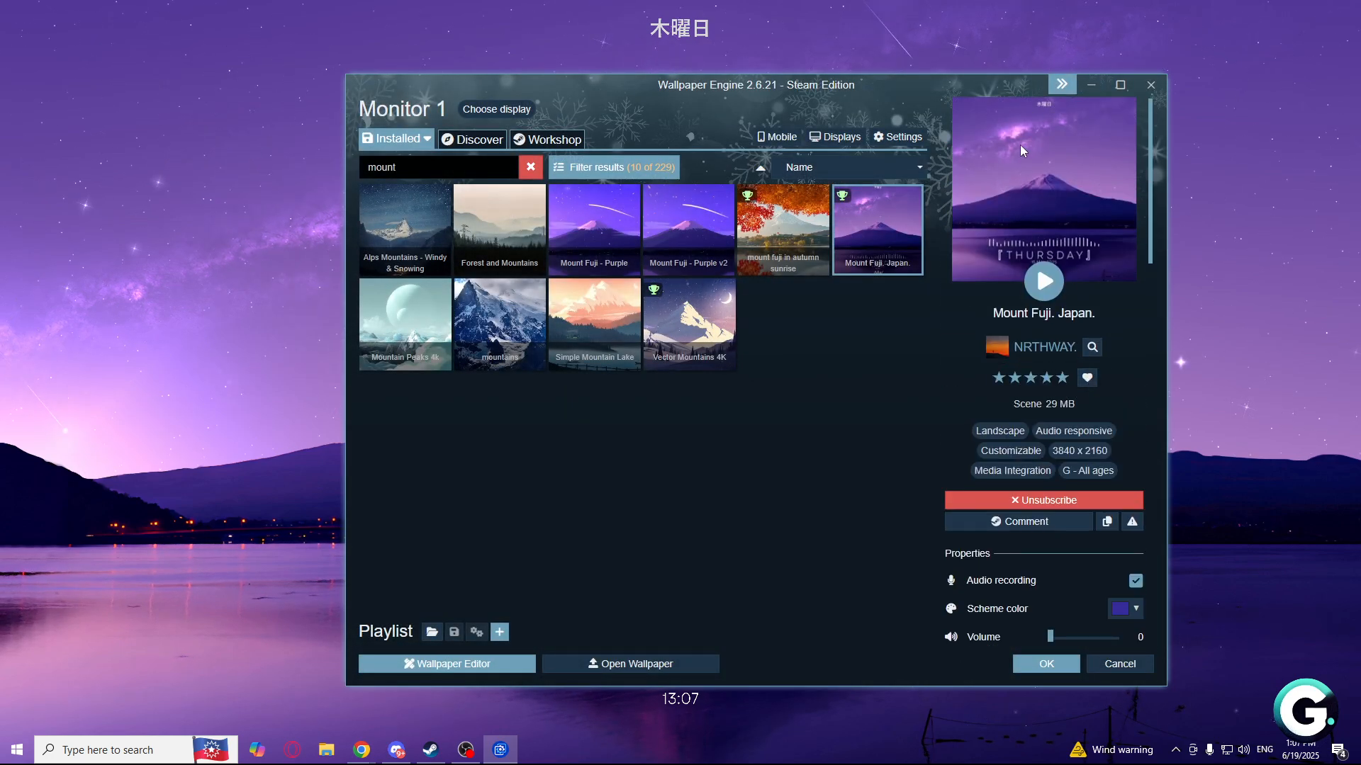
pyautogui.moveTo(1043, 140)
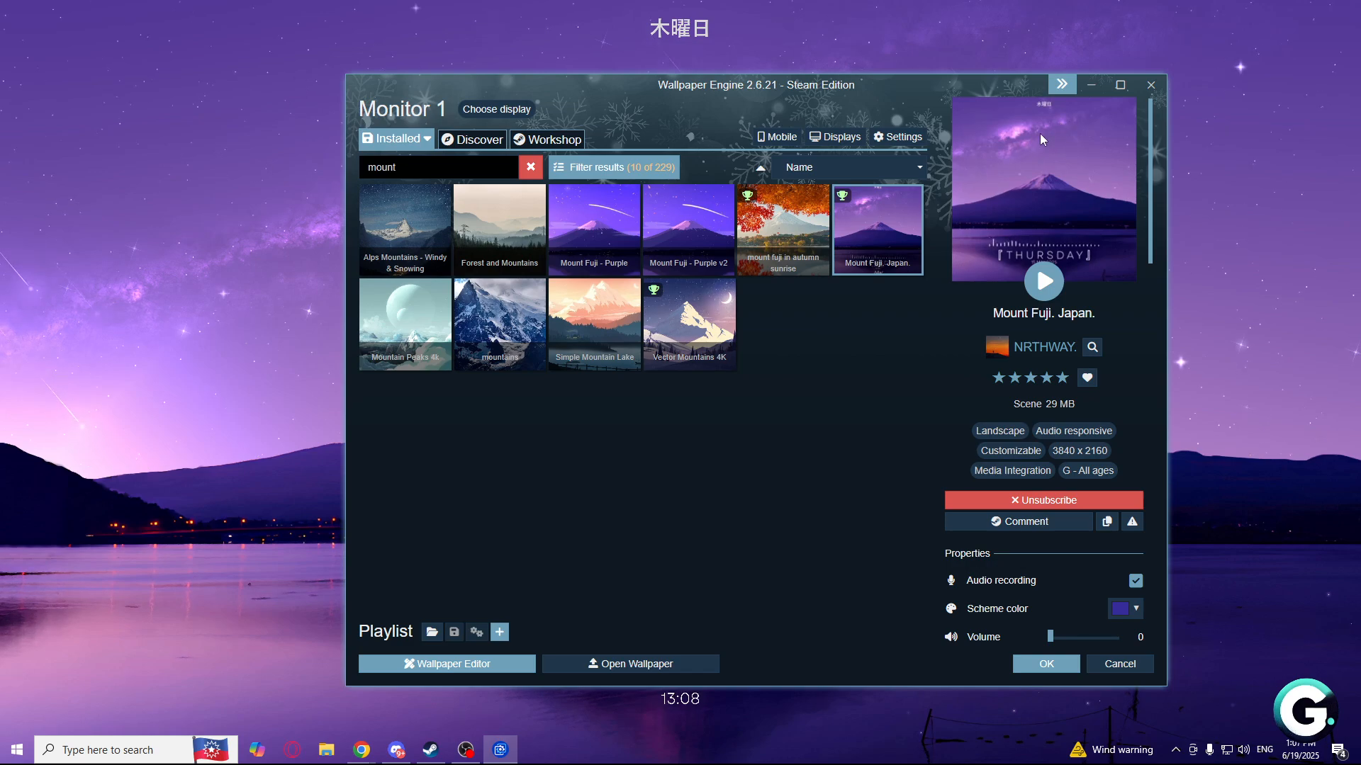
pyautogui.moveTo(695, 126)
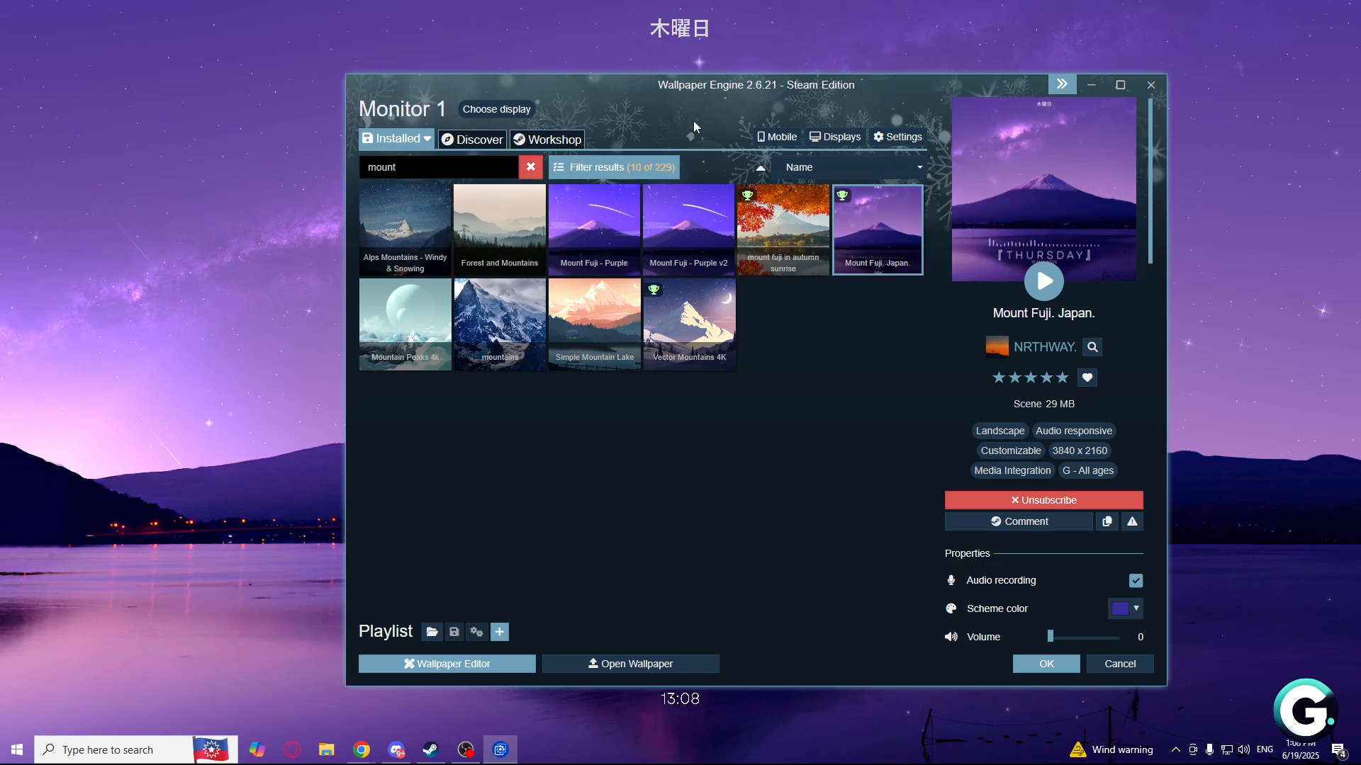
pyautogui.moveTo(932, 83)
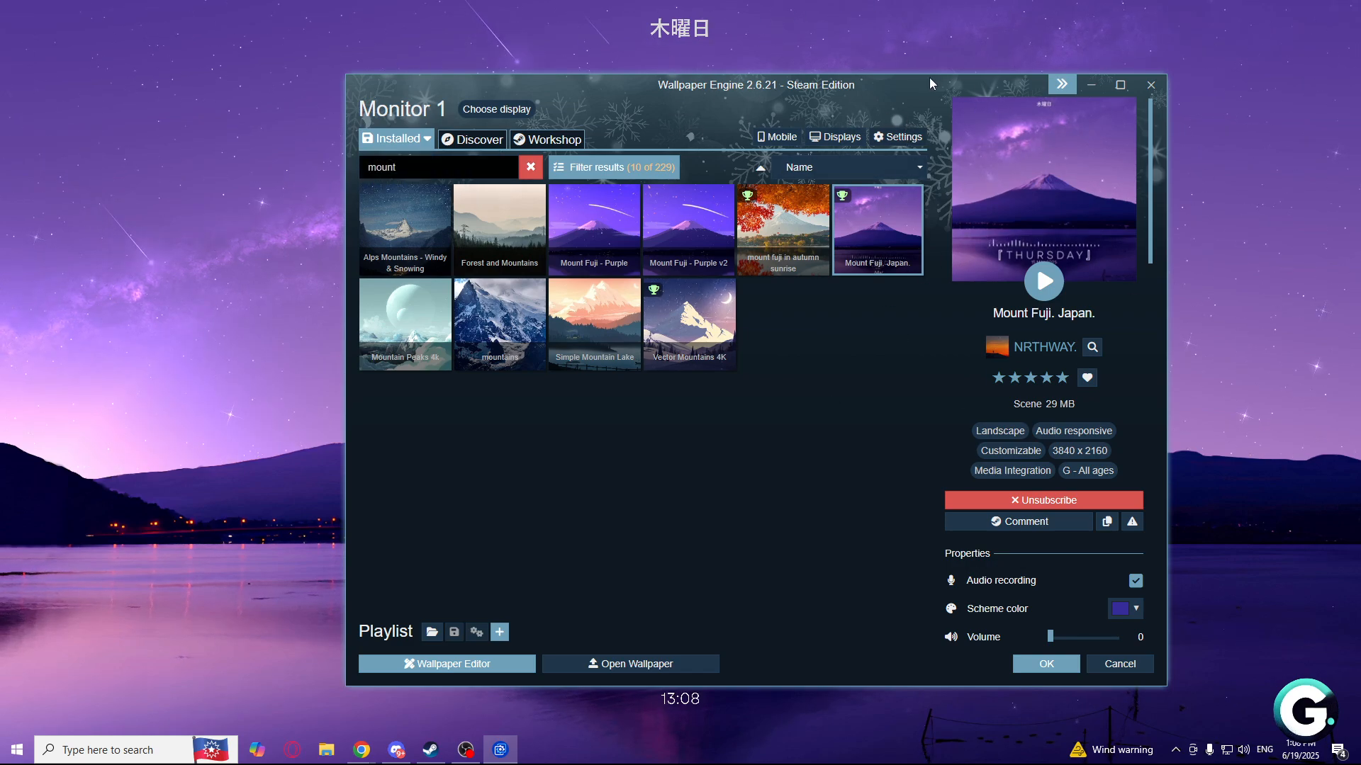
pyautogui.moveTo(889, 143)
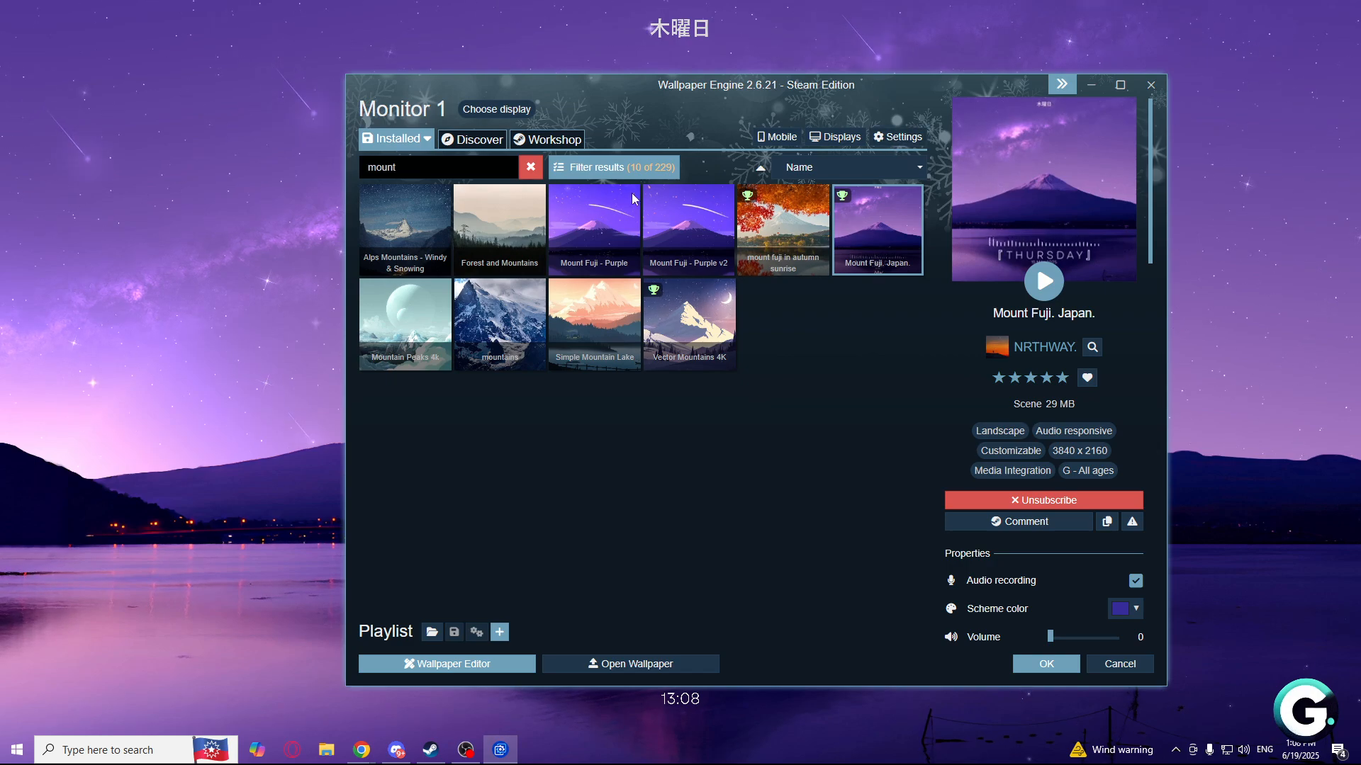
# - Tick Start with Windows in General settings and confirm with OK
pyautogui.click(897, 136)
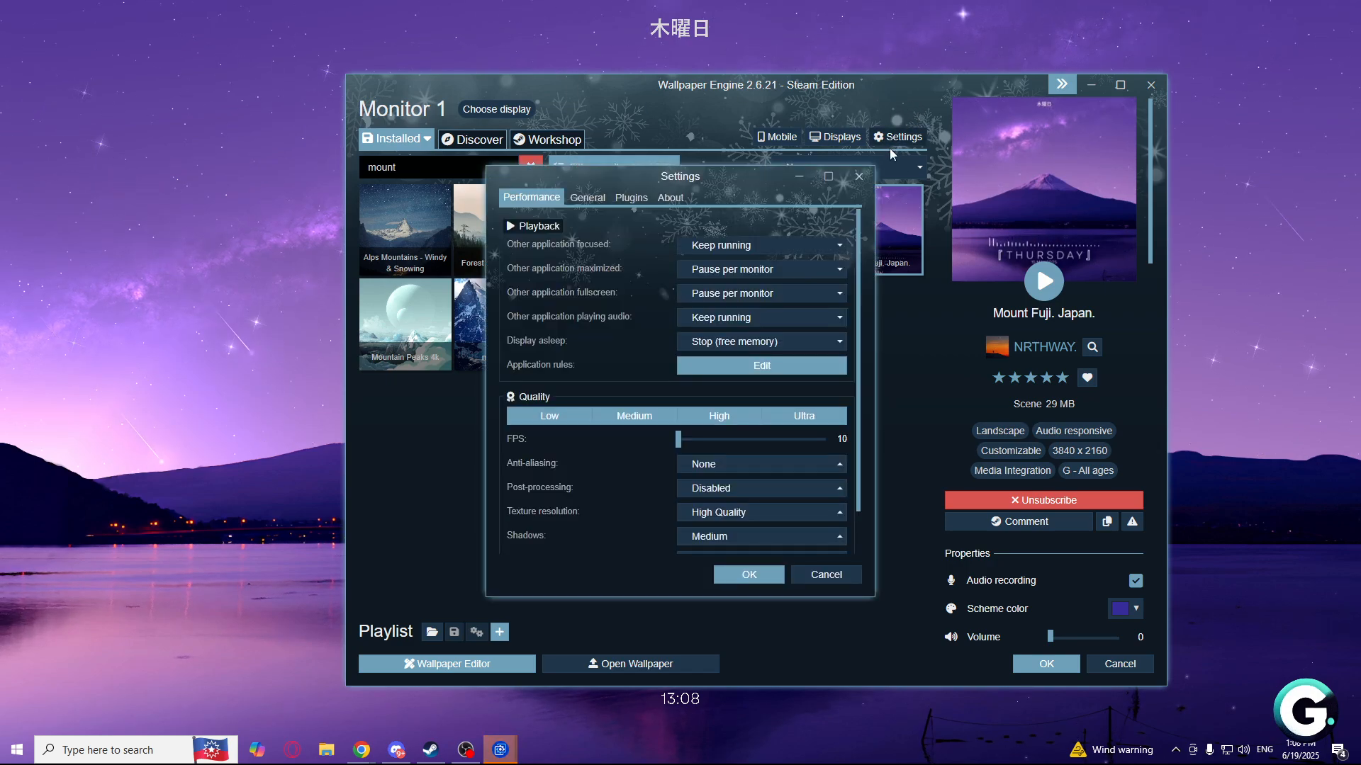
pyautogui.moveTo(603, 349)
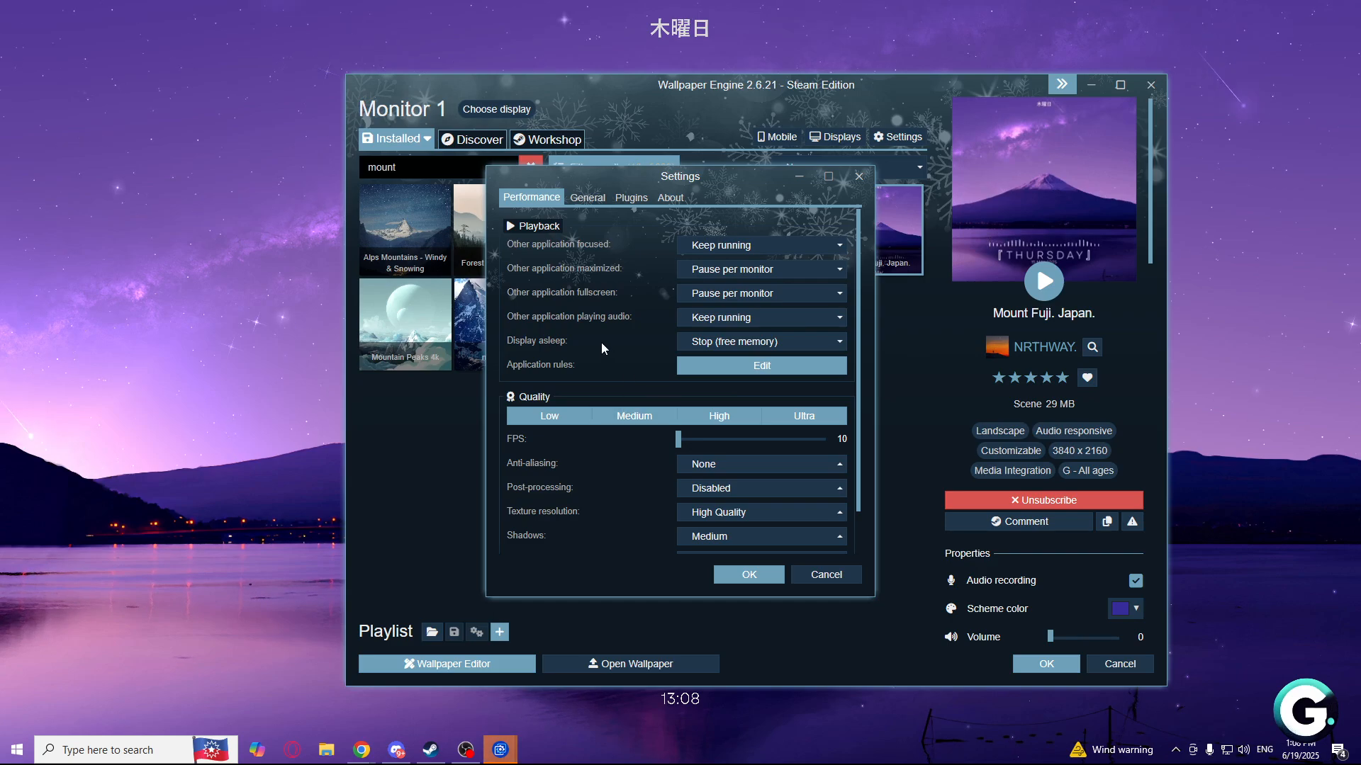
pyautogui.moveTo(617, 311)
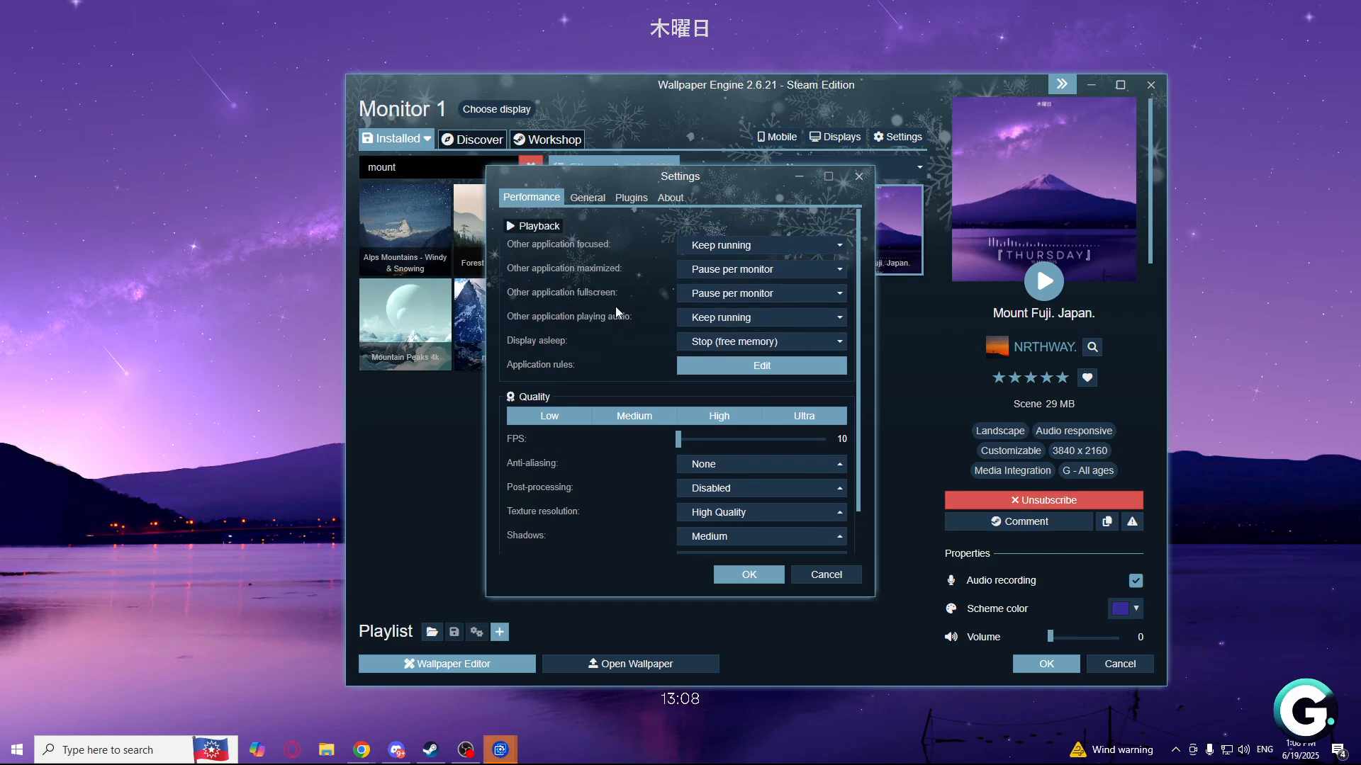
pyautogui.moveTo(579, 192)
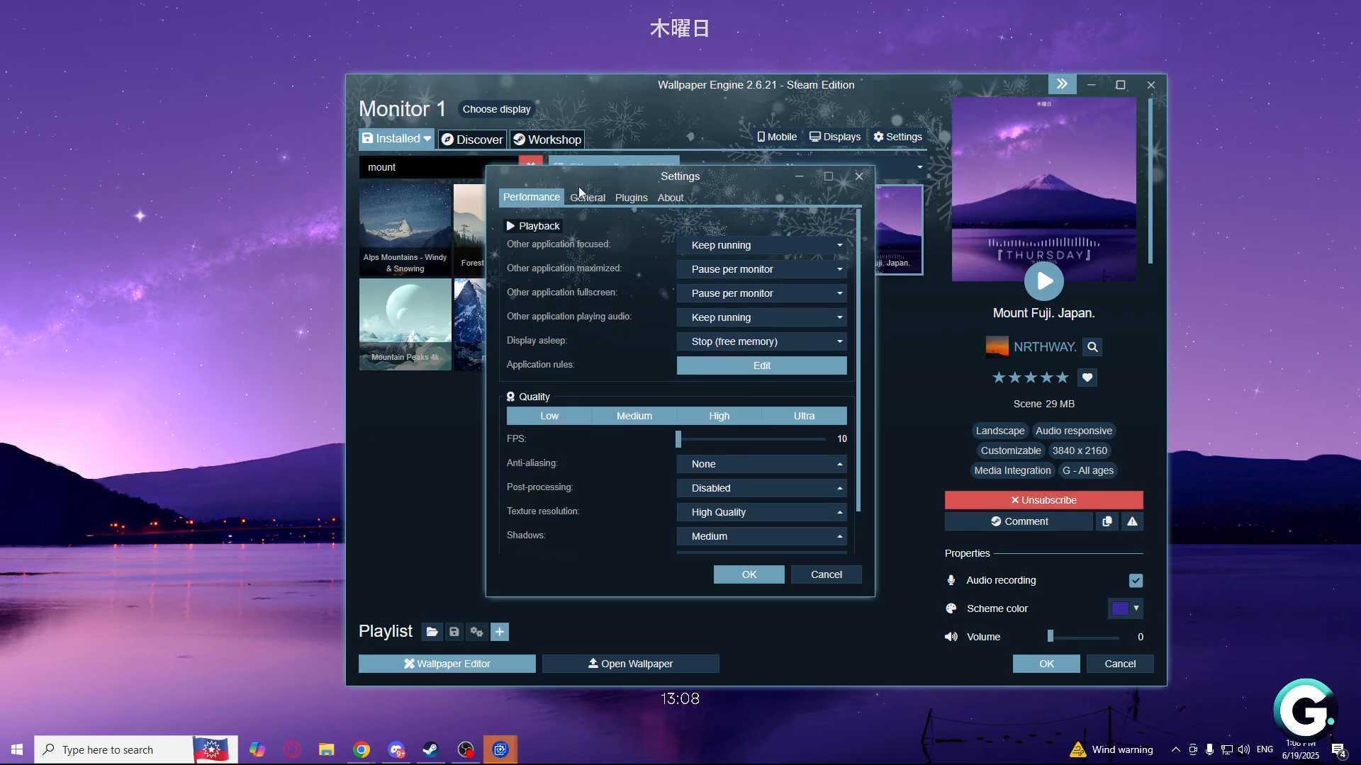
pyautogui.click(586, 197)
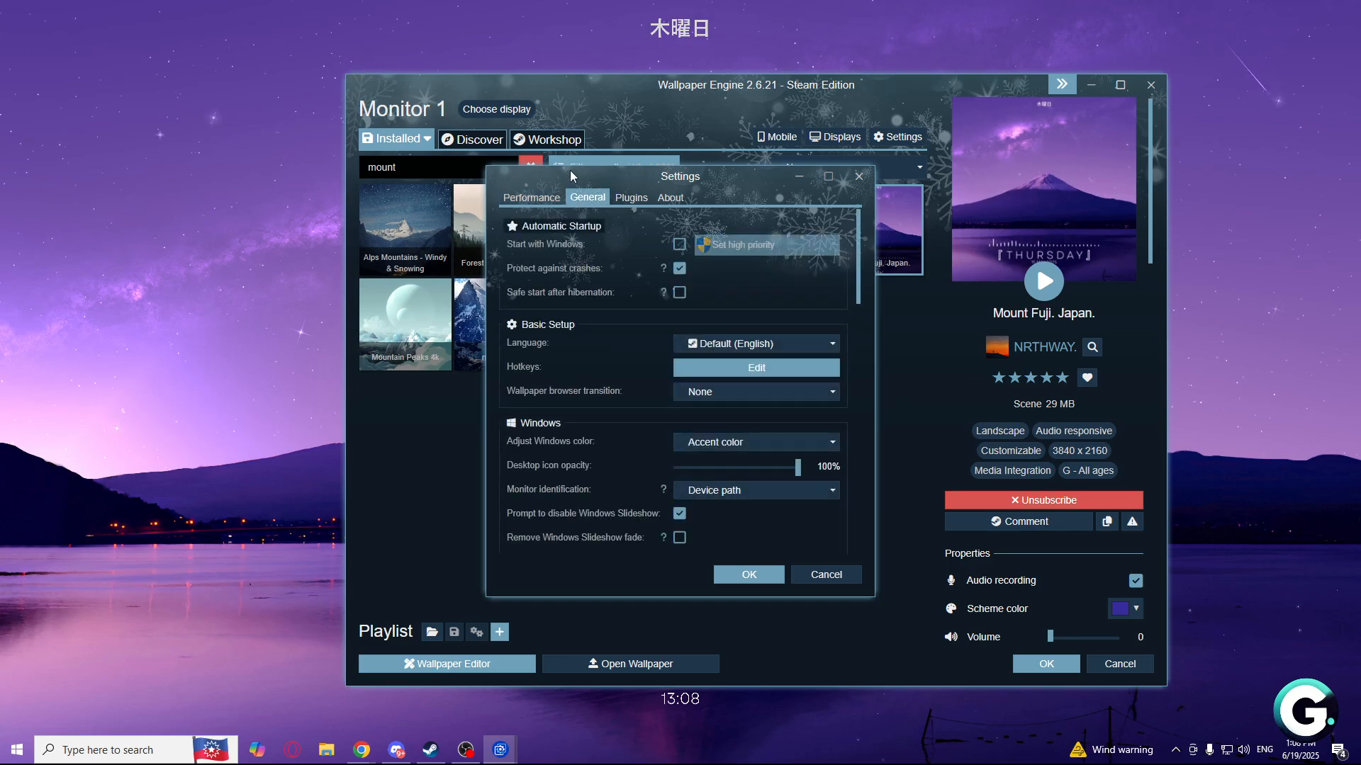
pyautogui.moveTo(508, 245)
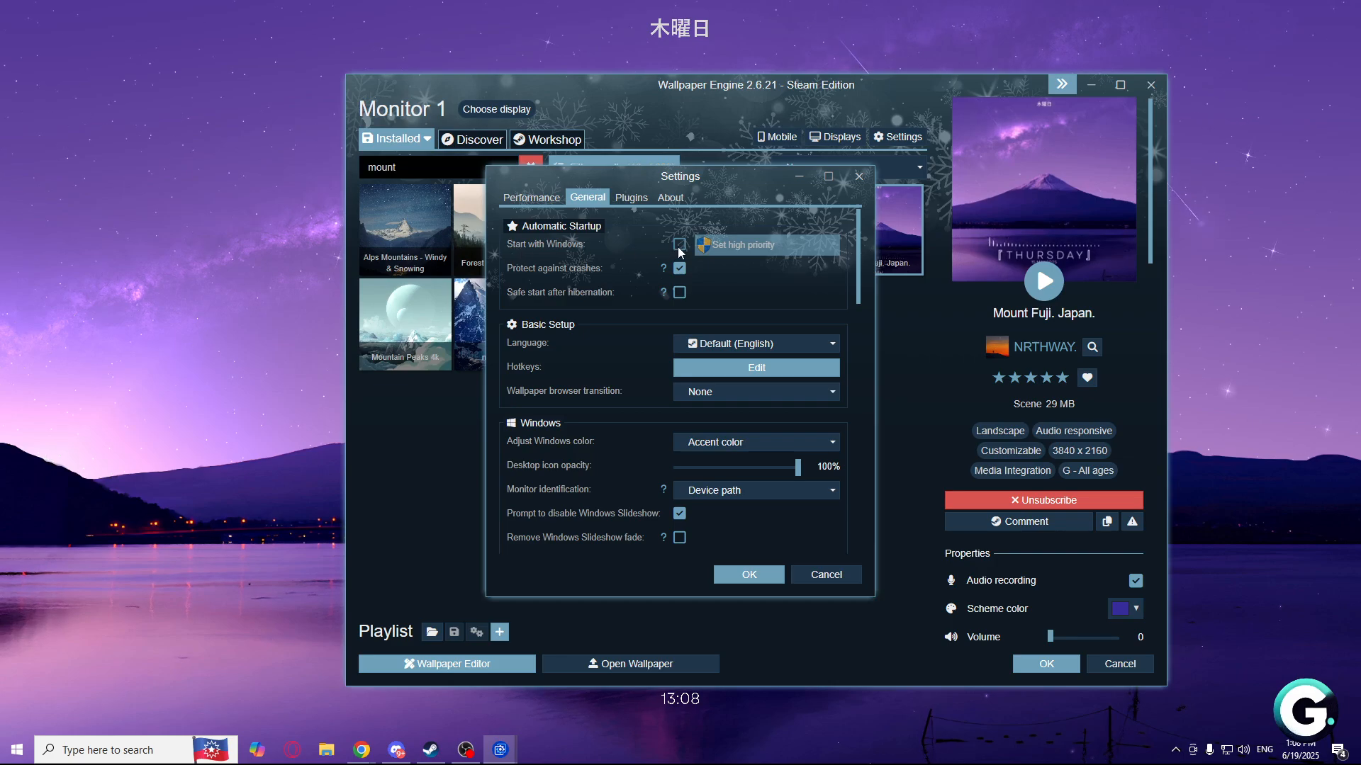
pyautogui.click(679, 244)
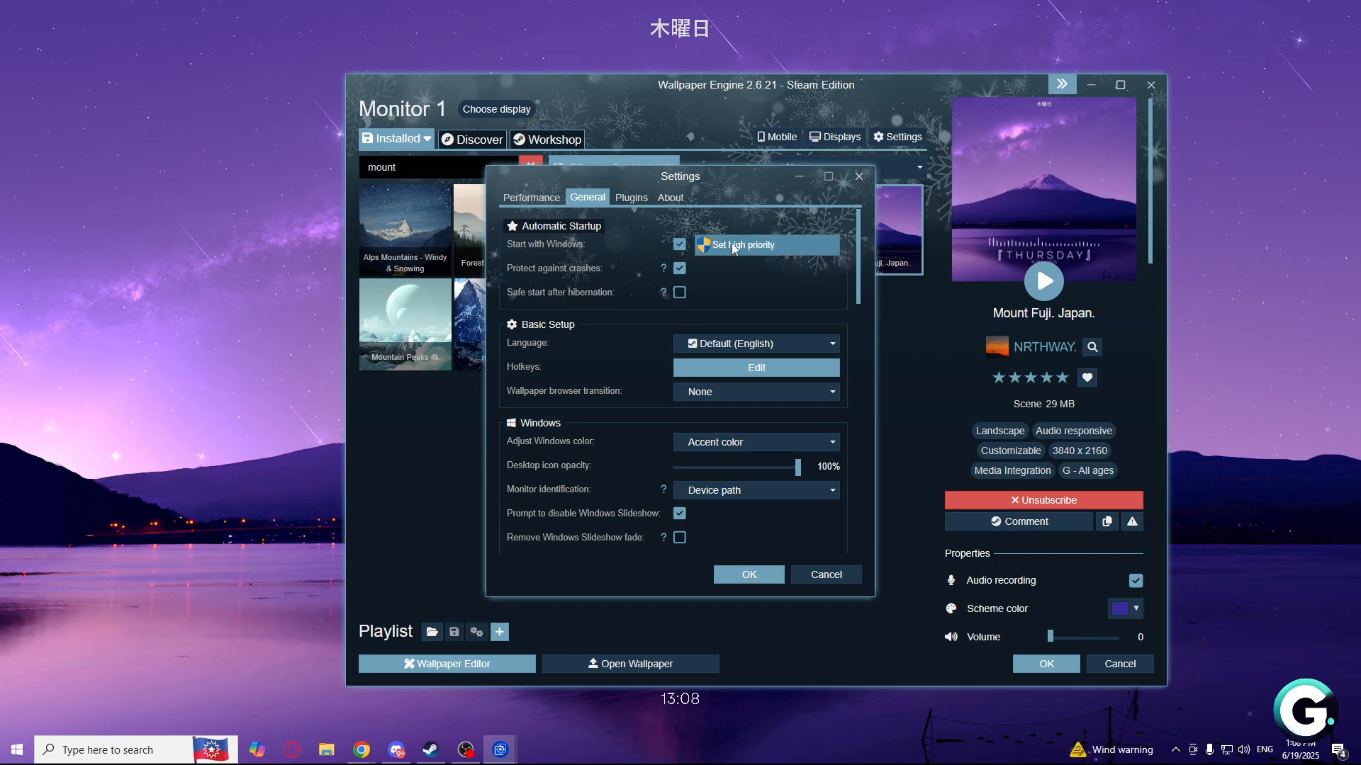
pyautogui.moveTo(758, 353)
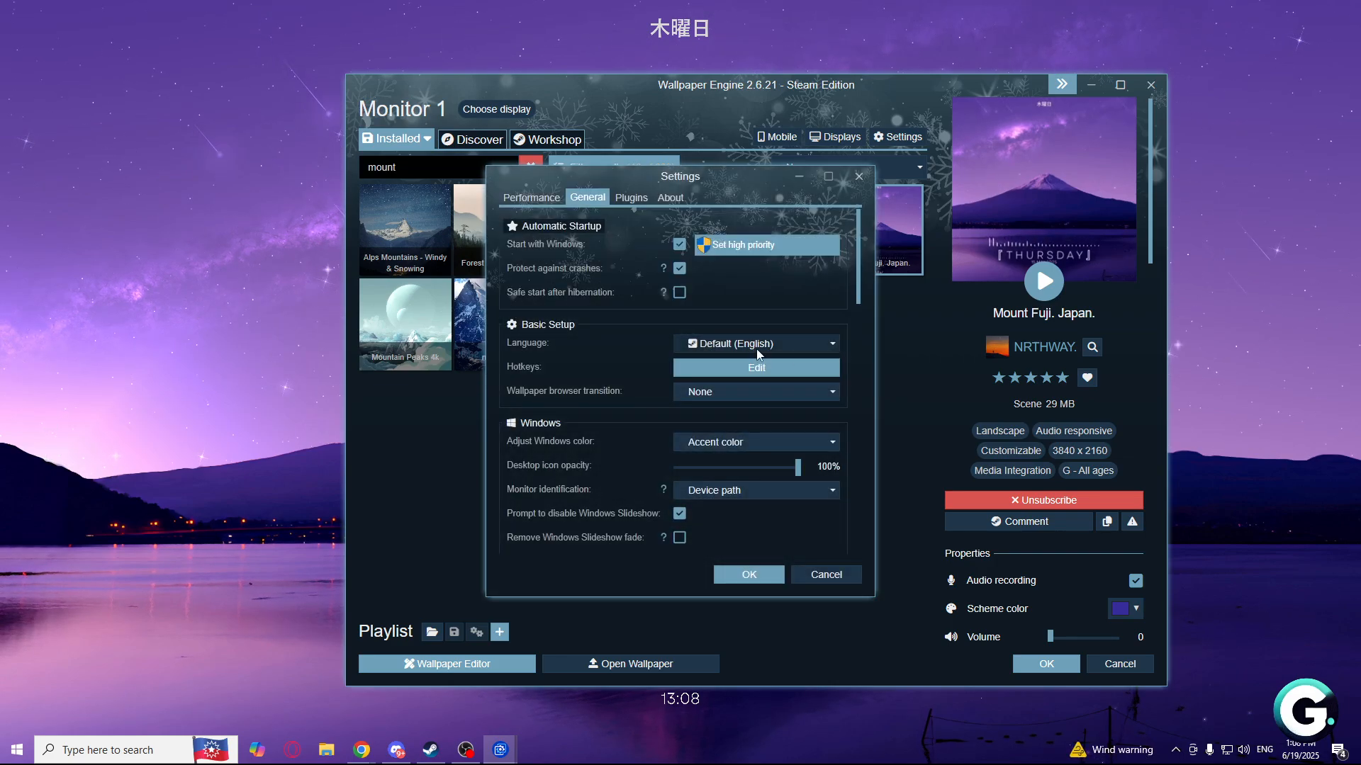
pyautogui.scroll(-3)
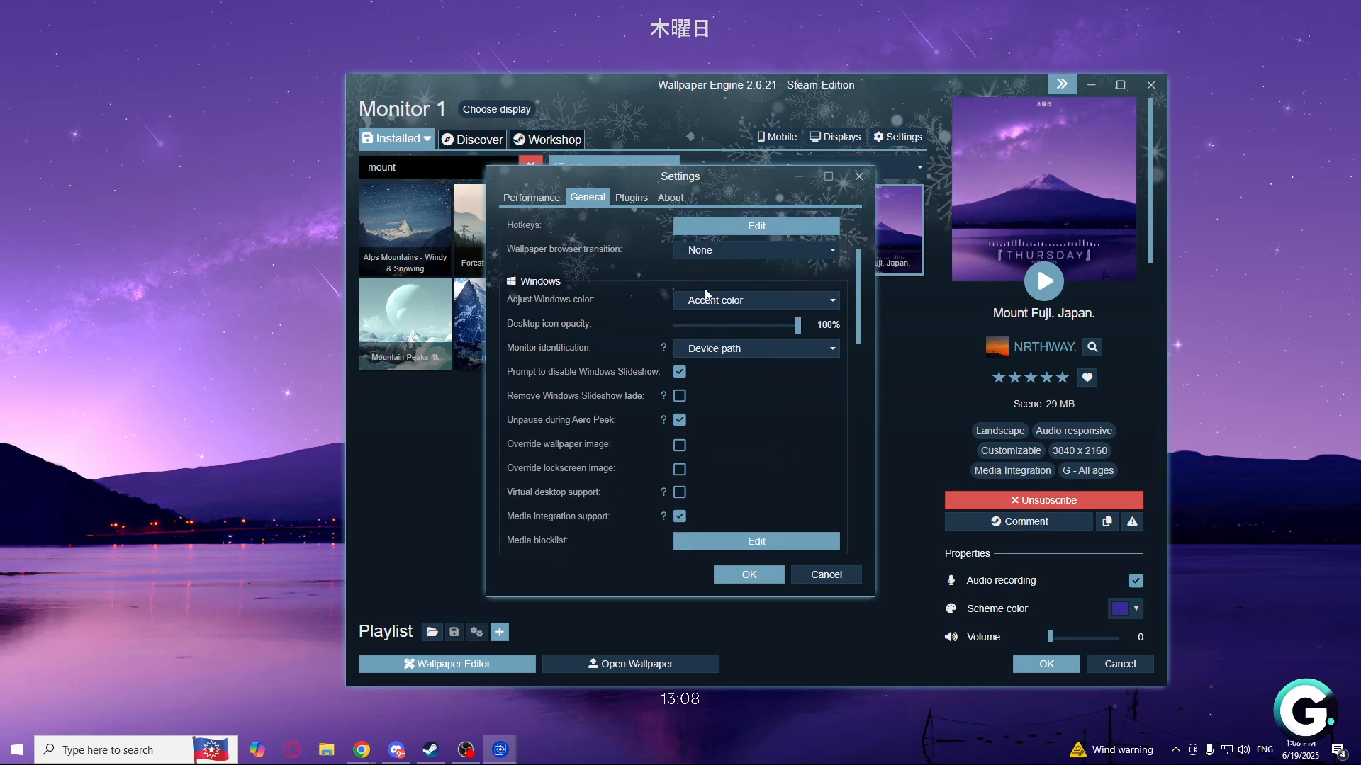
pyautogui.scroll(-3)
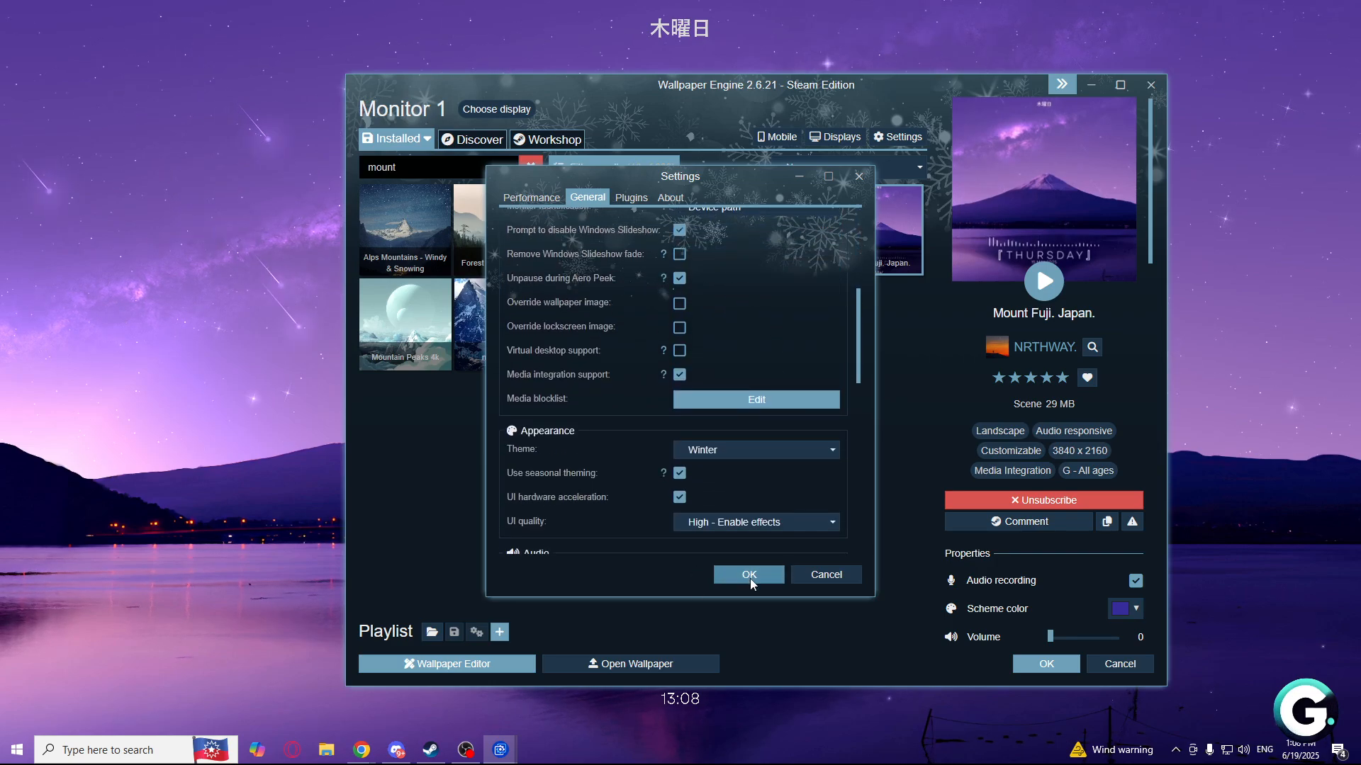
pyautogui.click(749, 575)
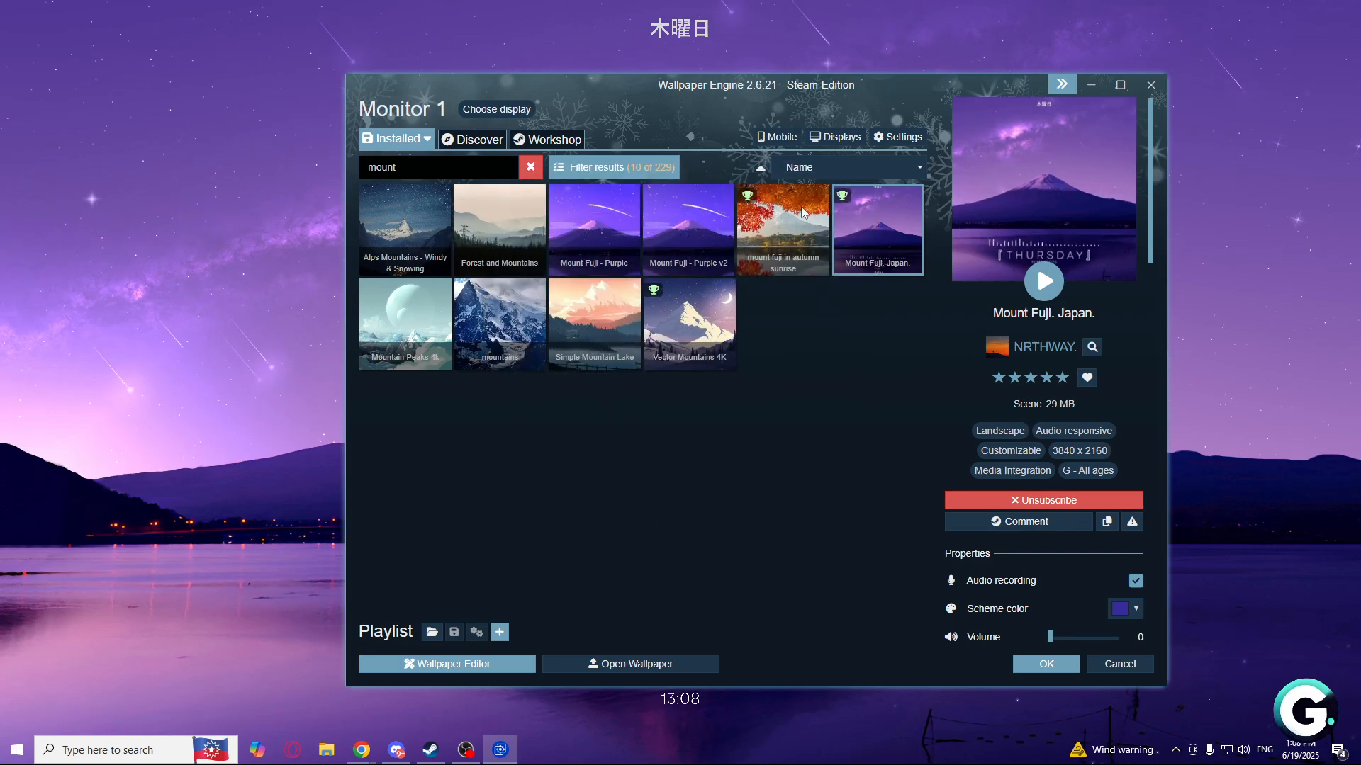
pyautogui.moveTo(1092, 223)
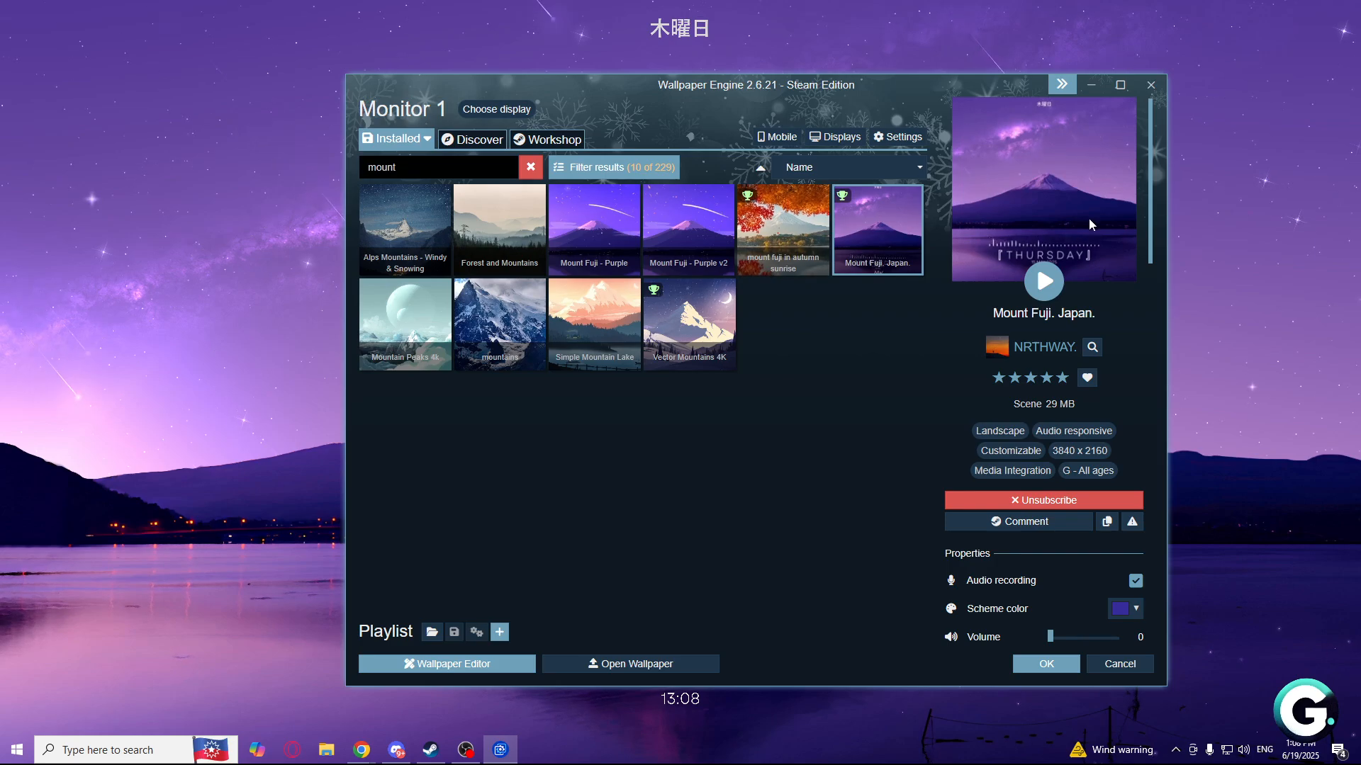
pyautogui.moveTo(860, 542)
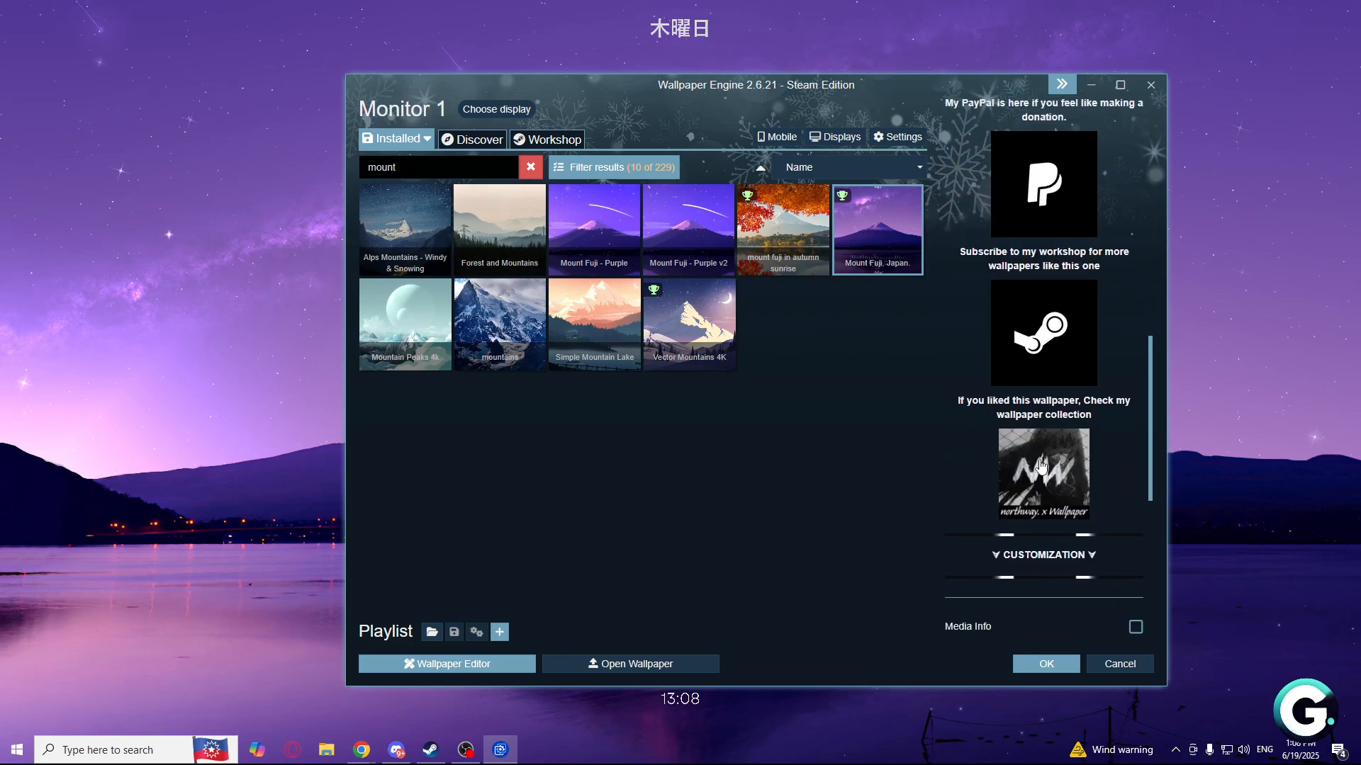
# - Open Choose Display to show Mount Fuji cloned on both monitors
pyautogui.click(878, 230)
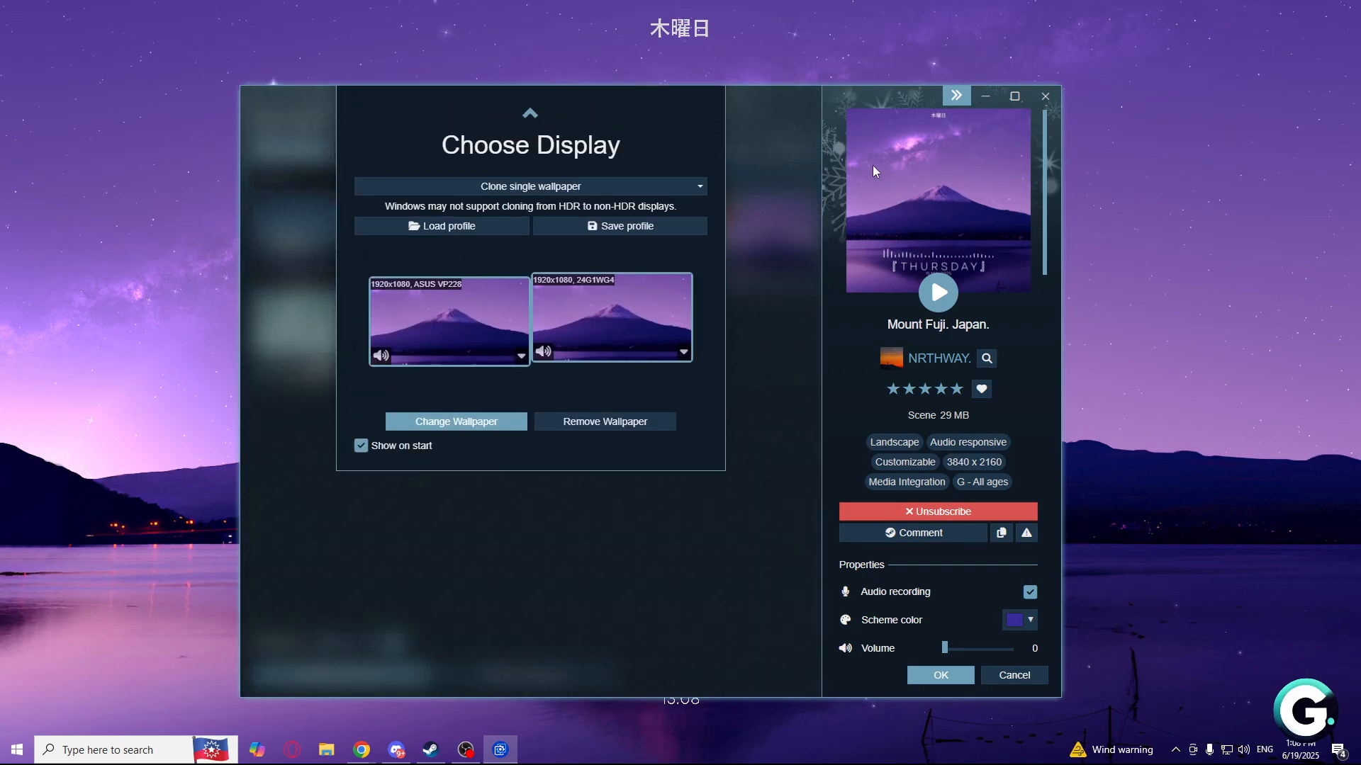
# - Close and reopen Choose Display, then close it to return to the library
pyautogui.click(529, 112)
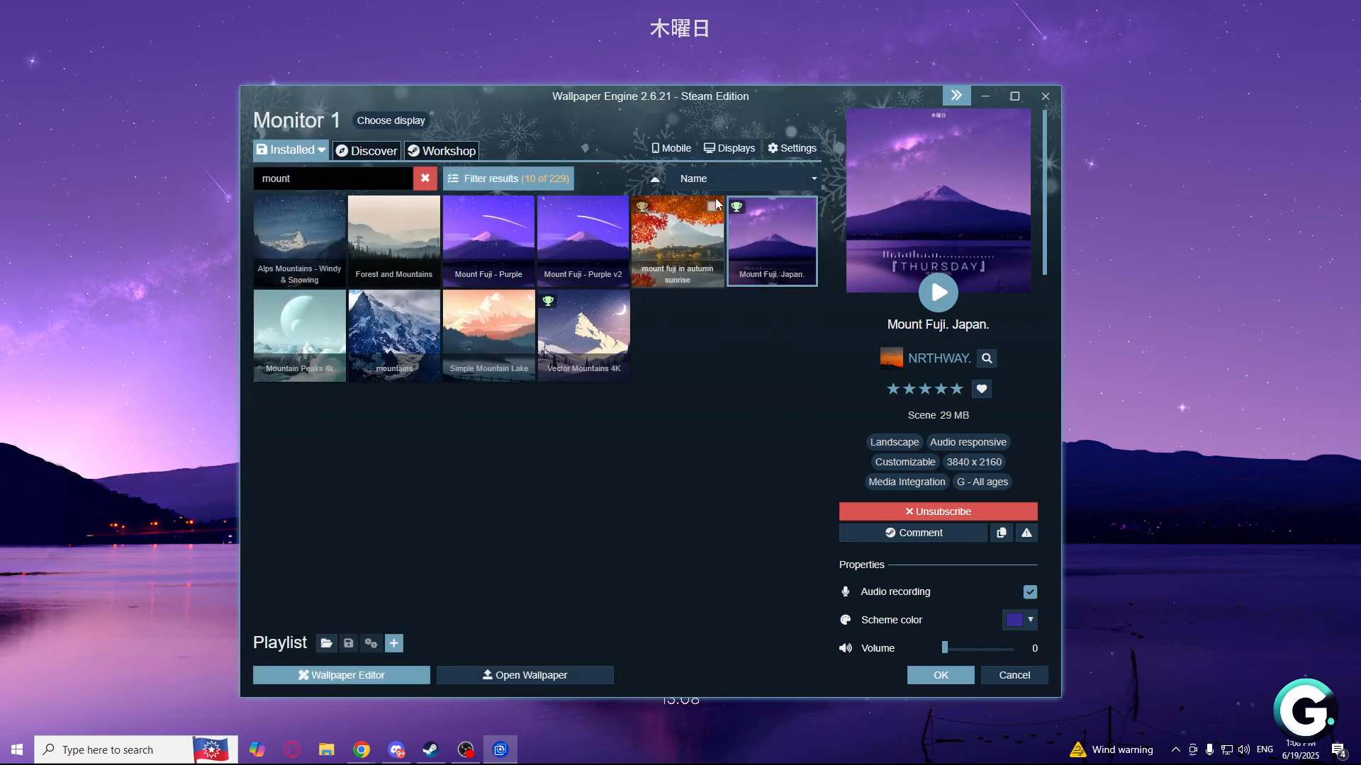
pyautogui.click(391, 119)
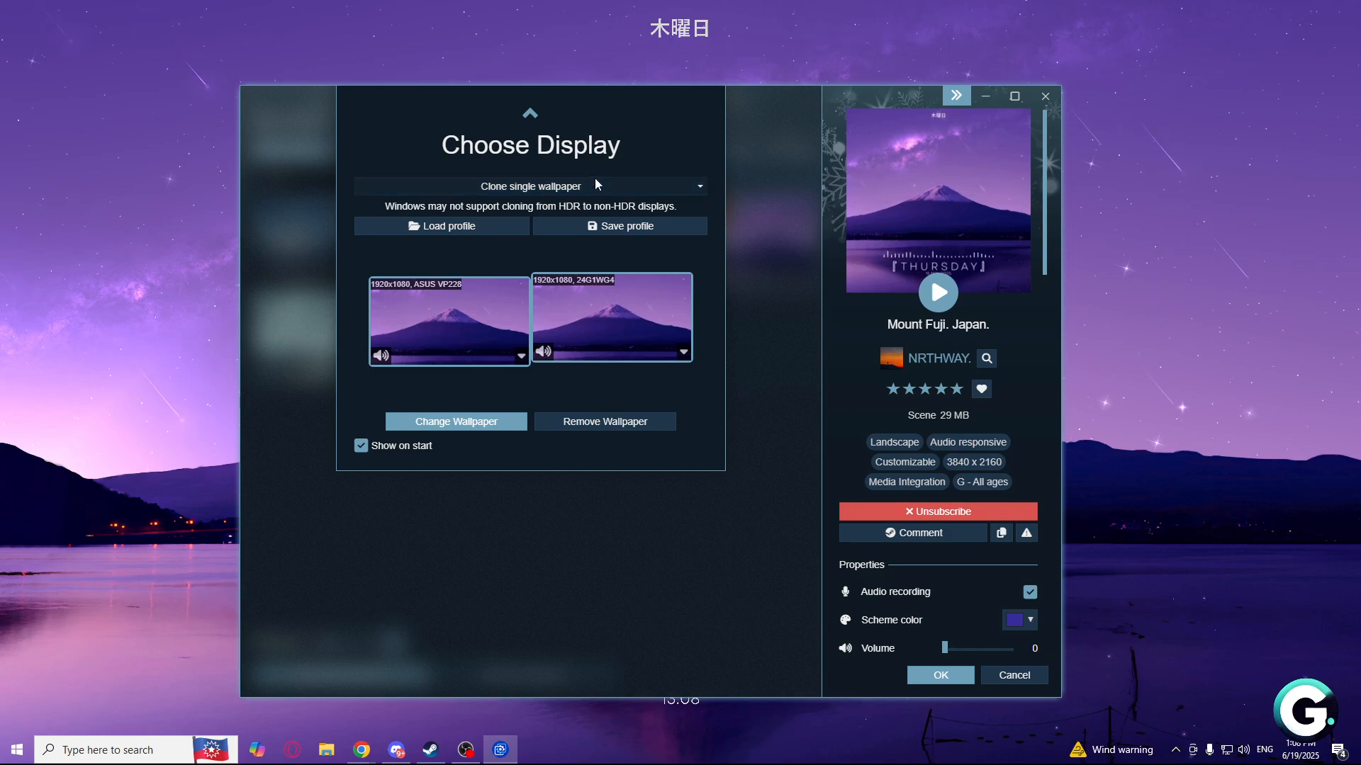
pyautogui.moveTo(816, 313)
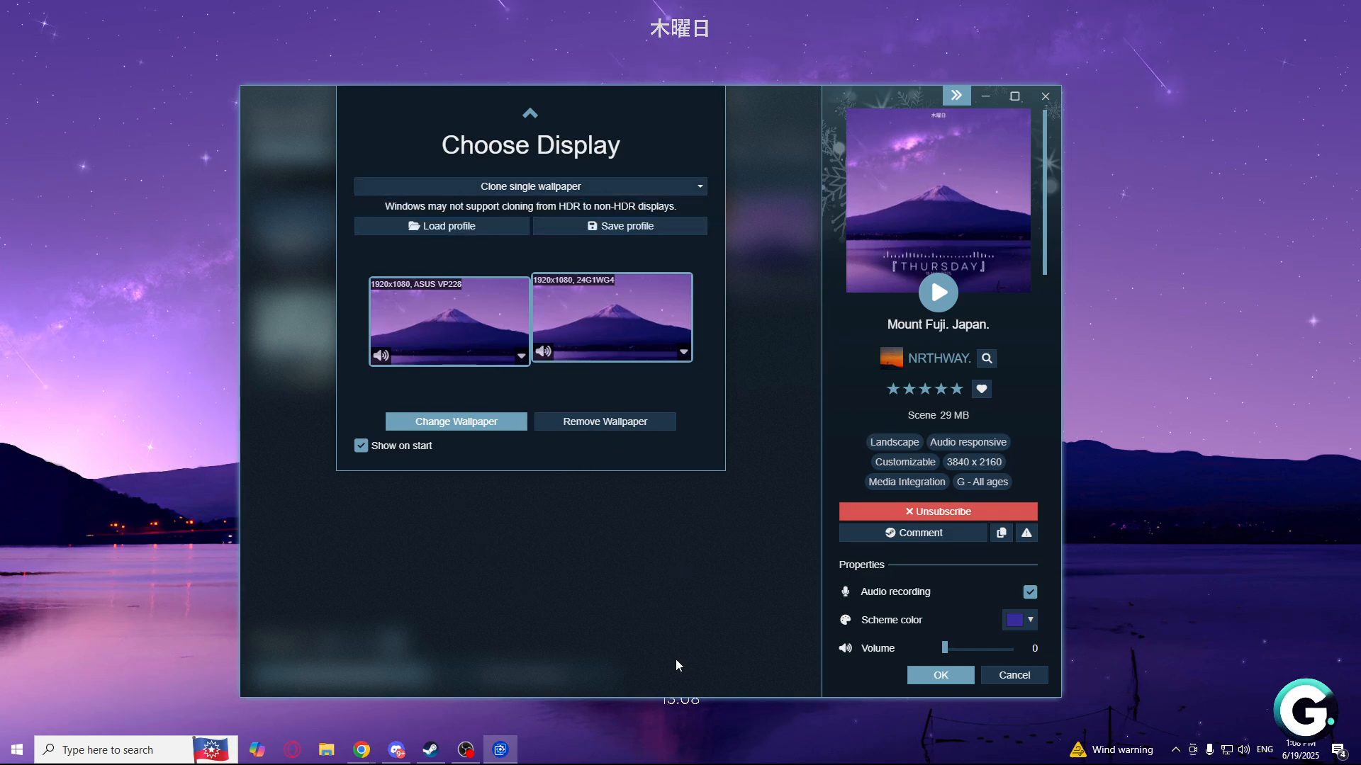
pyautogui.click(529, 113)
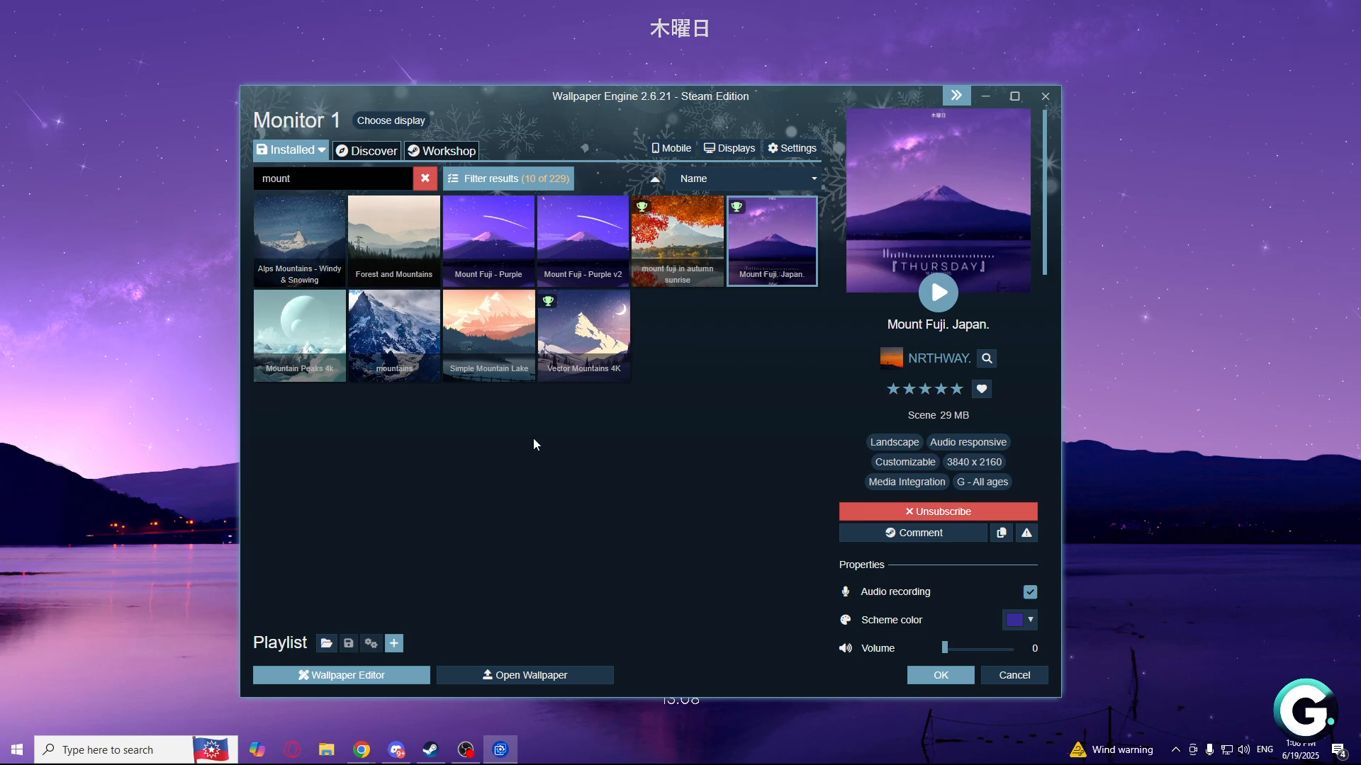